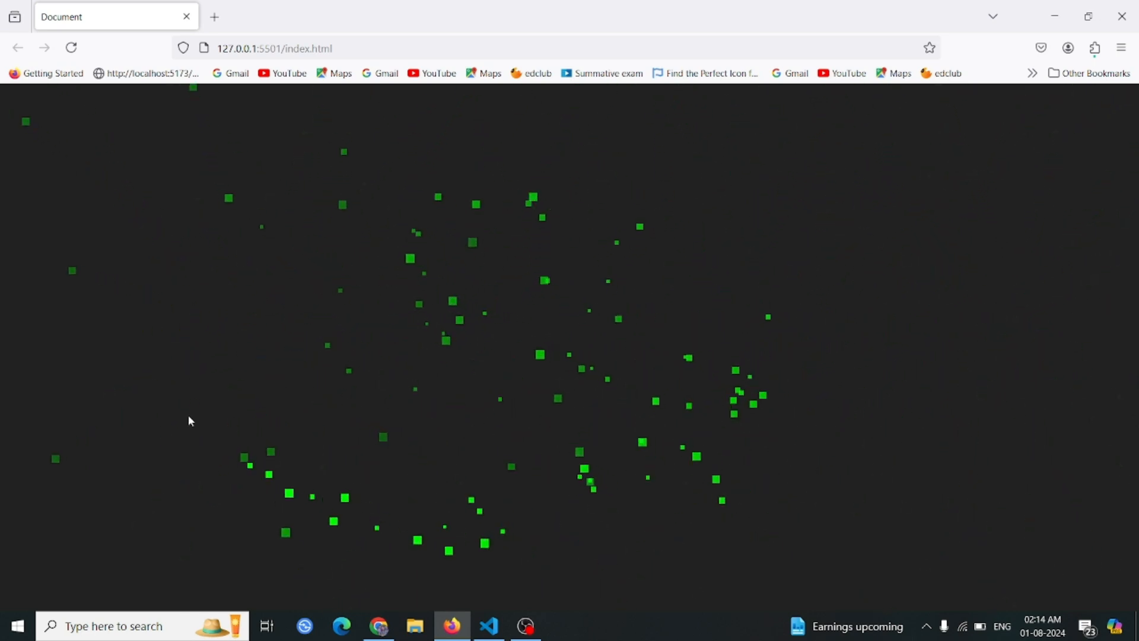
# Register a document 'mousemove' listener that calls spark.
pyautogui.click(488, 626)
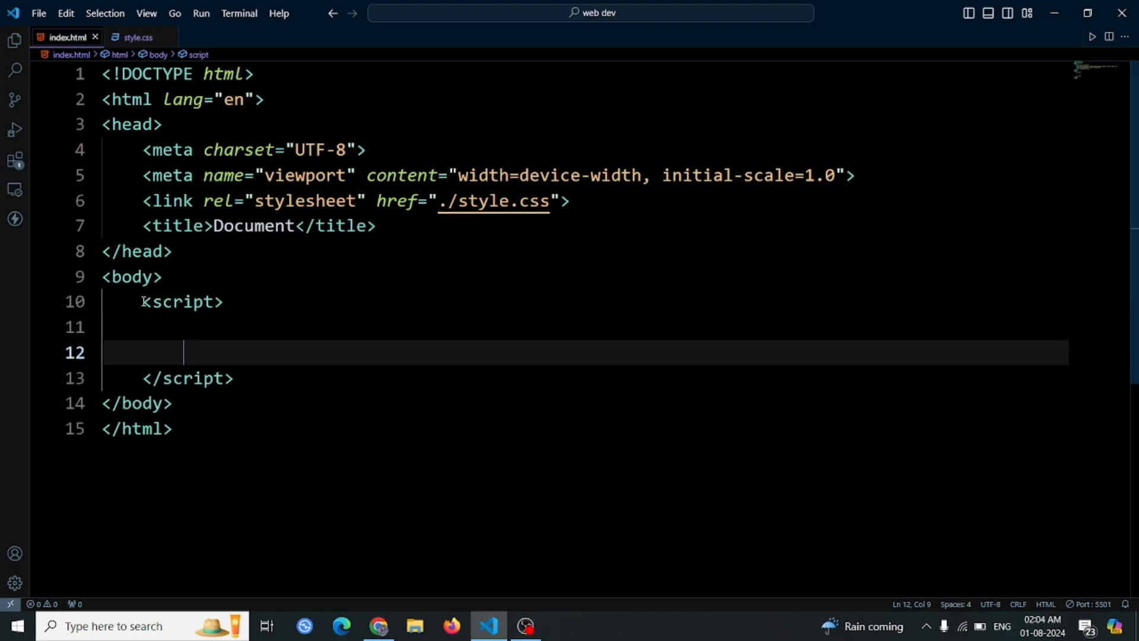
pyautogui.write('document.a')
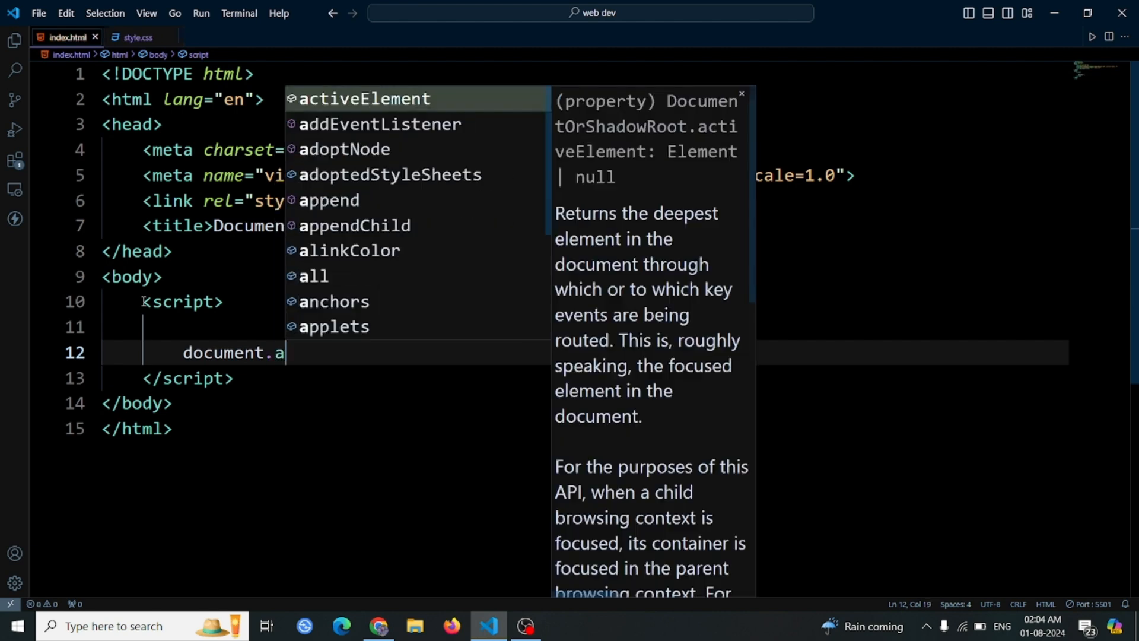
pyautogui.write('ddEvente')
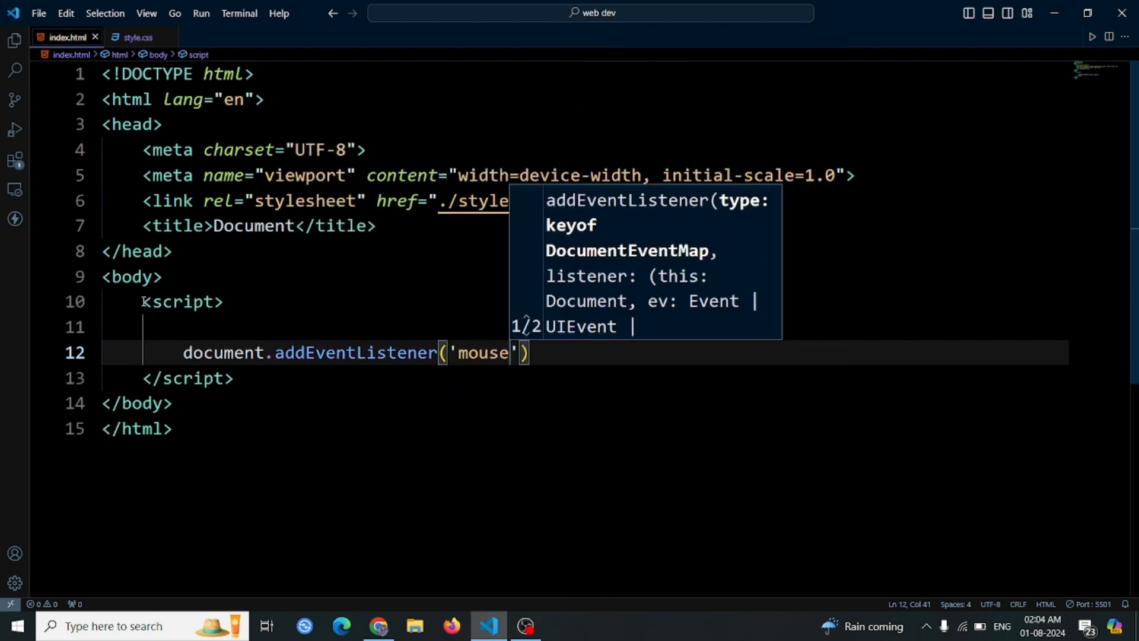
pyautogui.write('move')
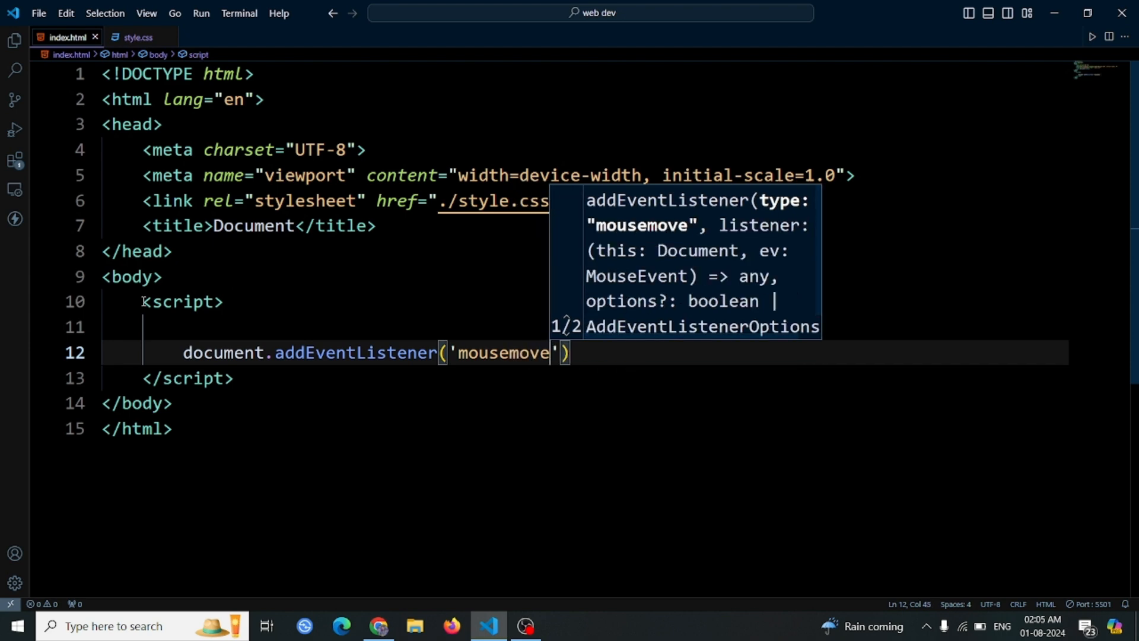
pyautogui.write(',')
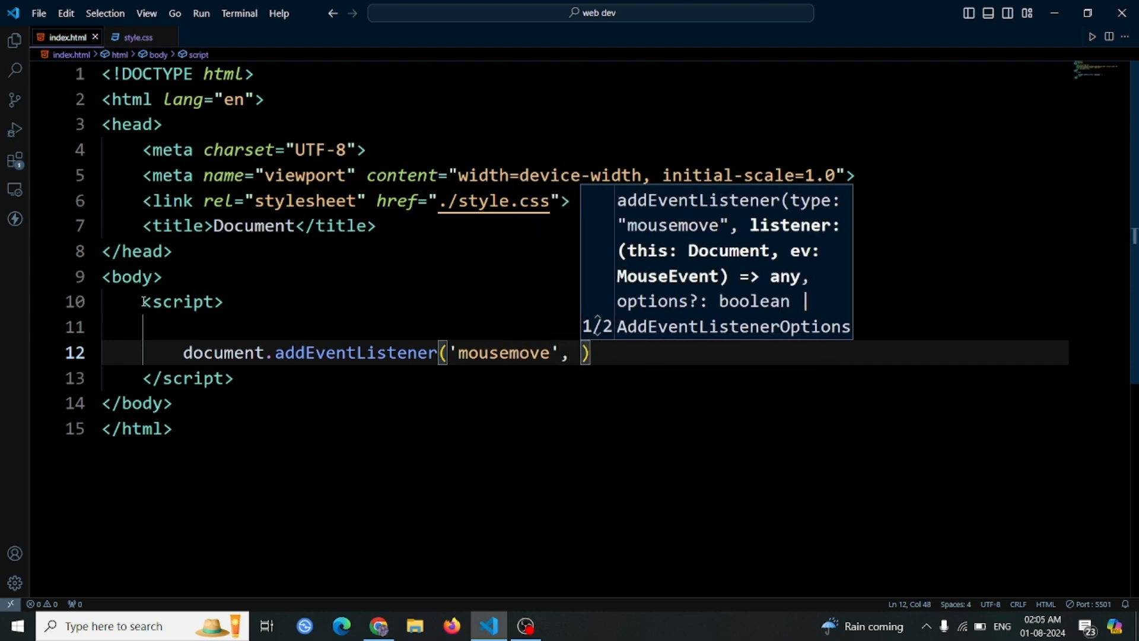
pyautogui.write('spark')
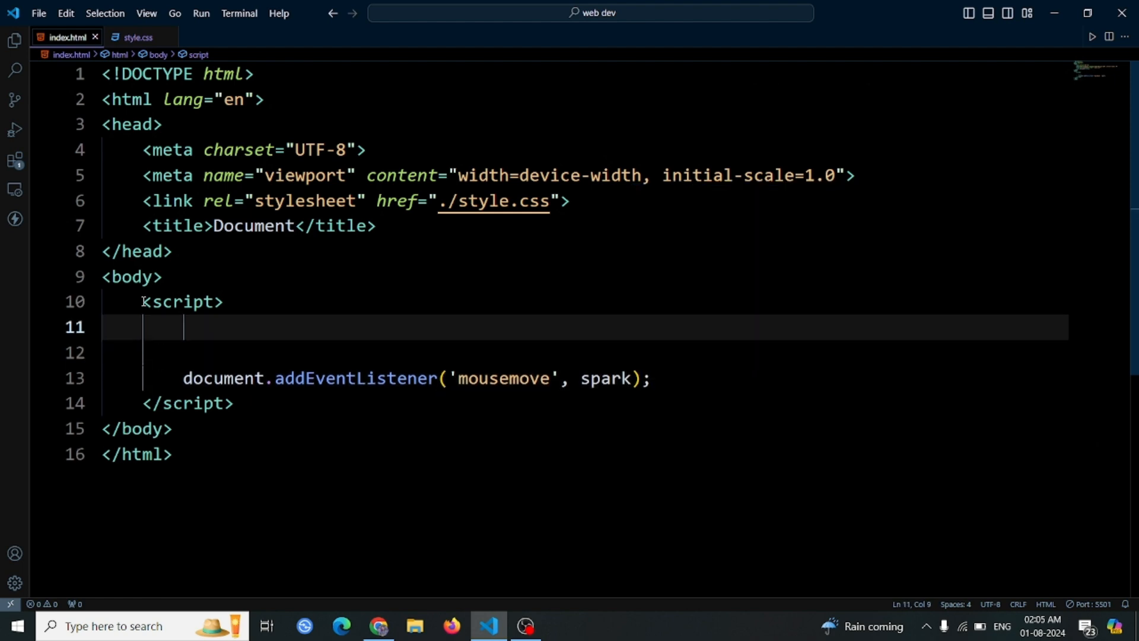
# Begin defining const spark as an arrow function taking event.
pyautogui.write('const')
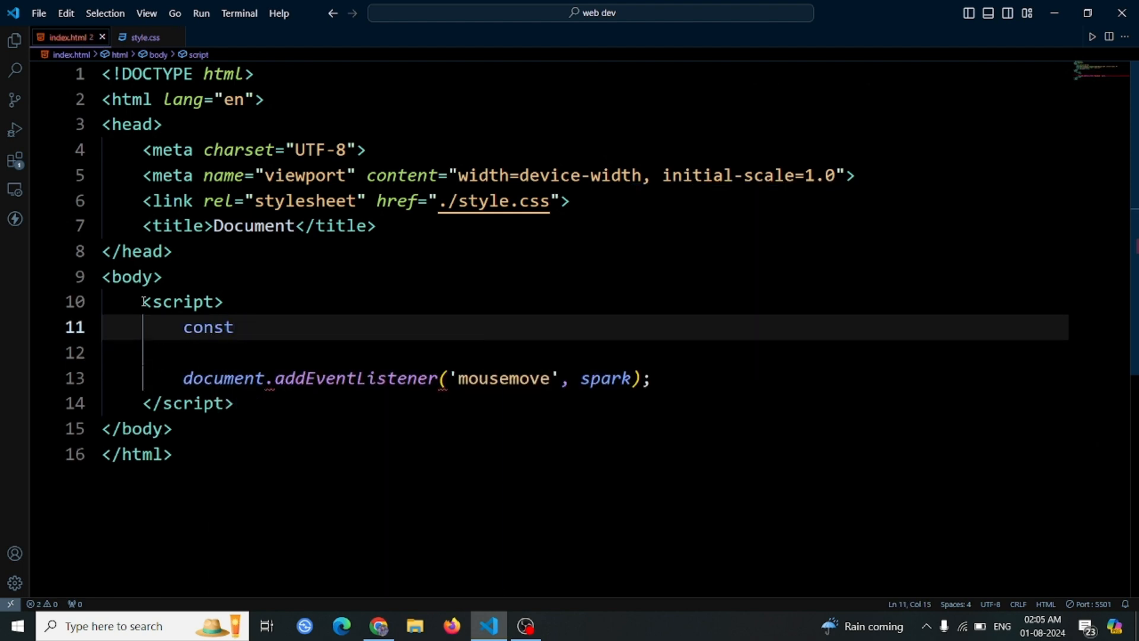
pyautogui.write('spark')
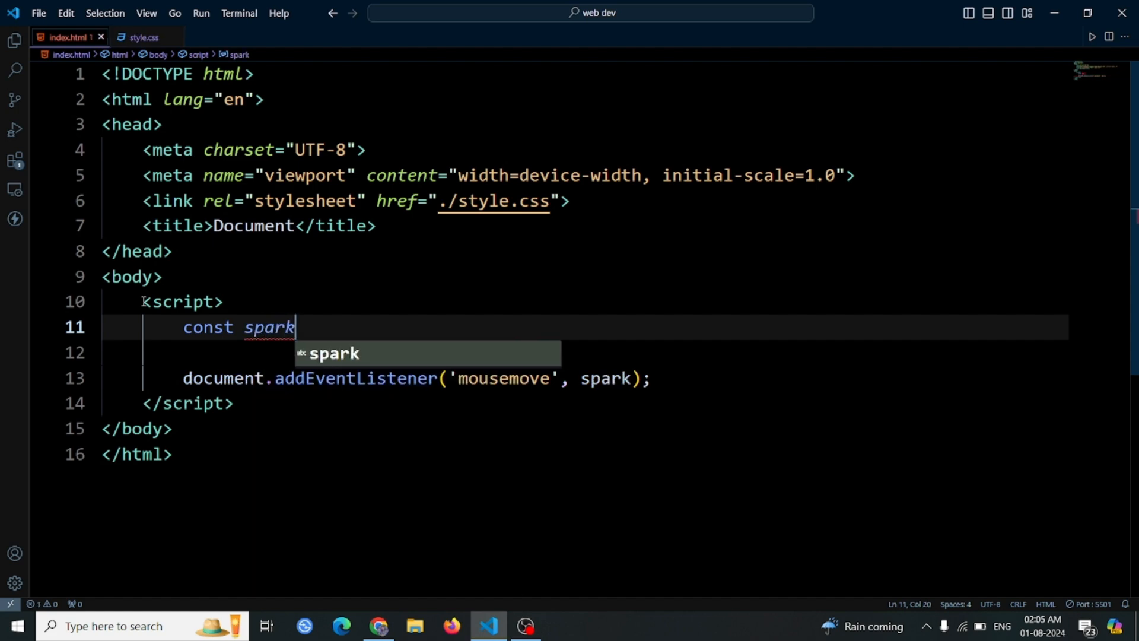
pyautogui.write('= (event) => {')
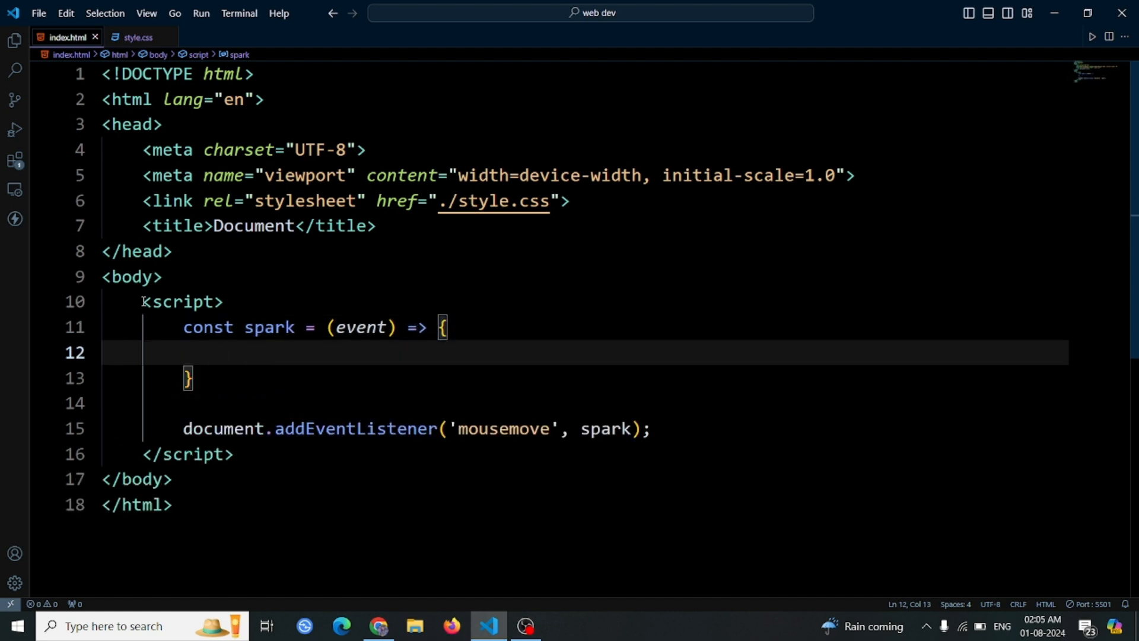
# Have spark create an 'i' element with document.createElement.
pyautogui.write('let')
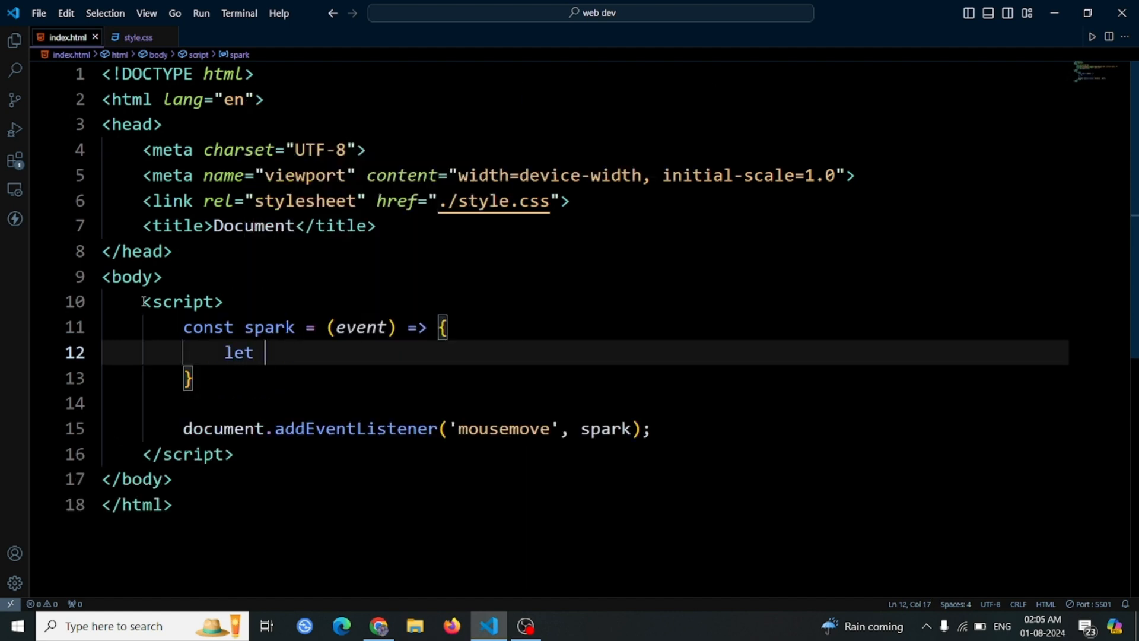
pyautogui.write('i = document')
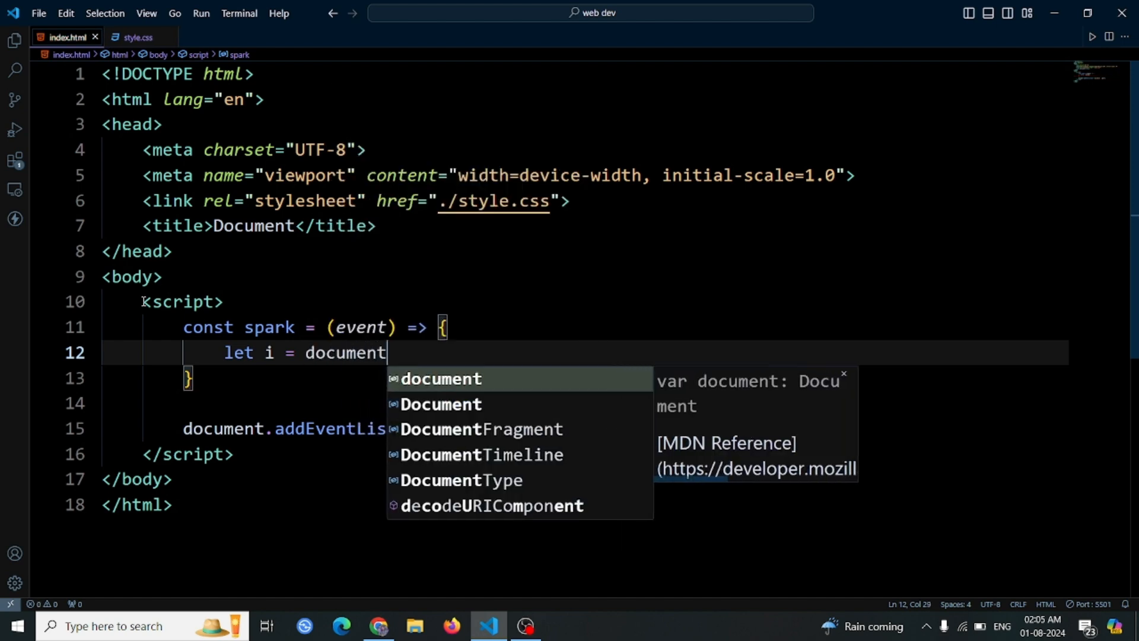
pyautogui.write(".createElement('i');")
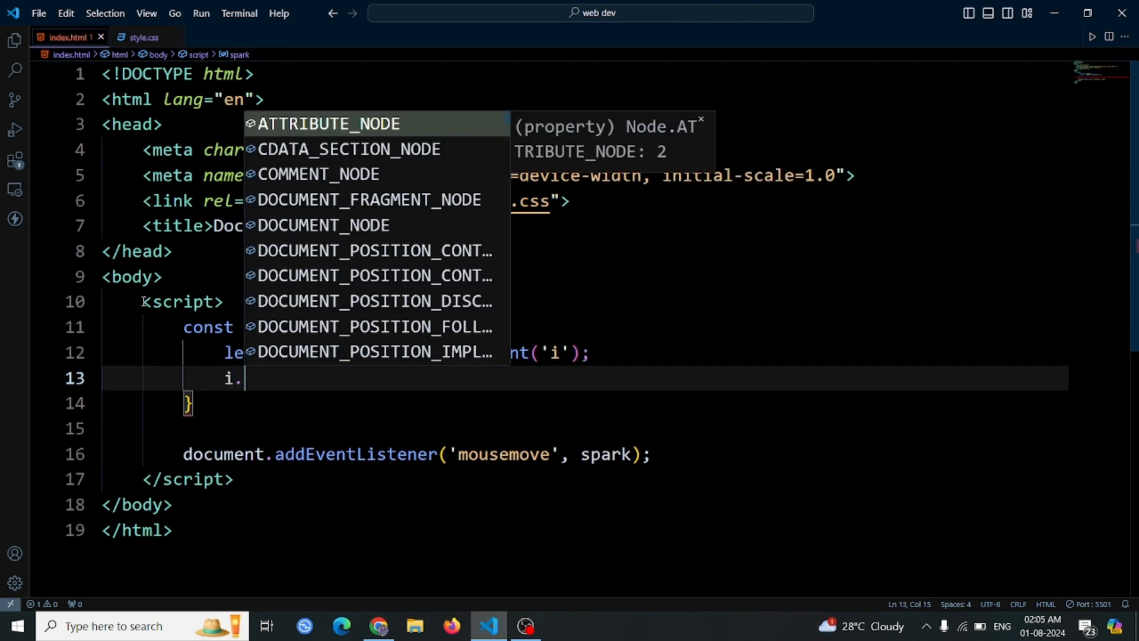
# Set the element's left and top from event.pageX and pageY in px.
pyautogui.write('style.')
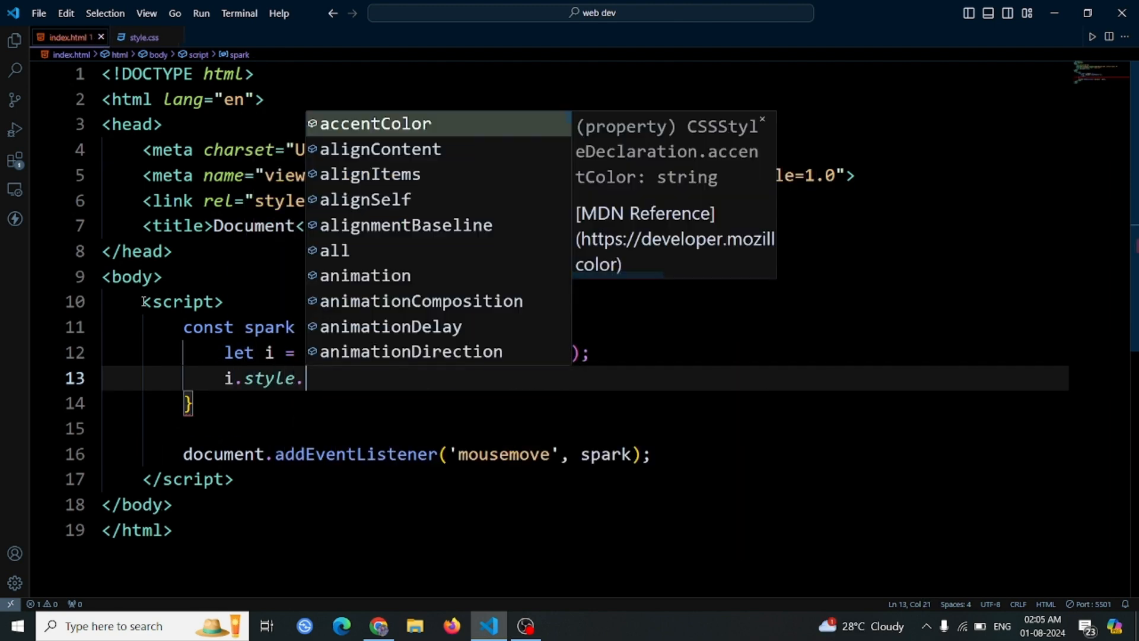
pyautogui.write('left =')
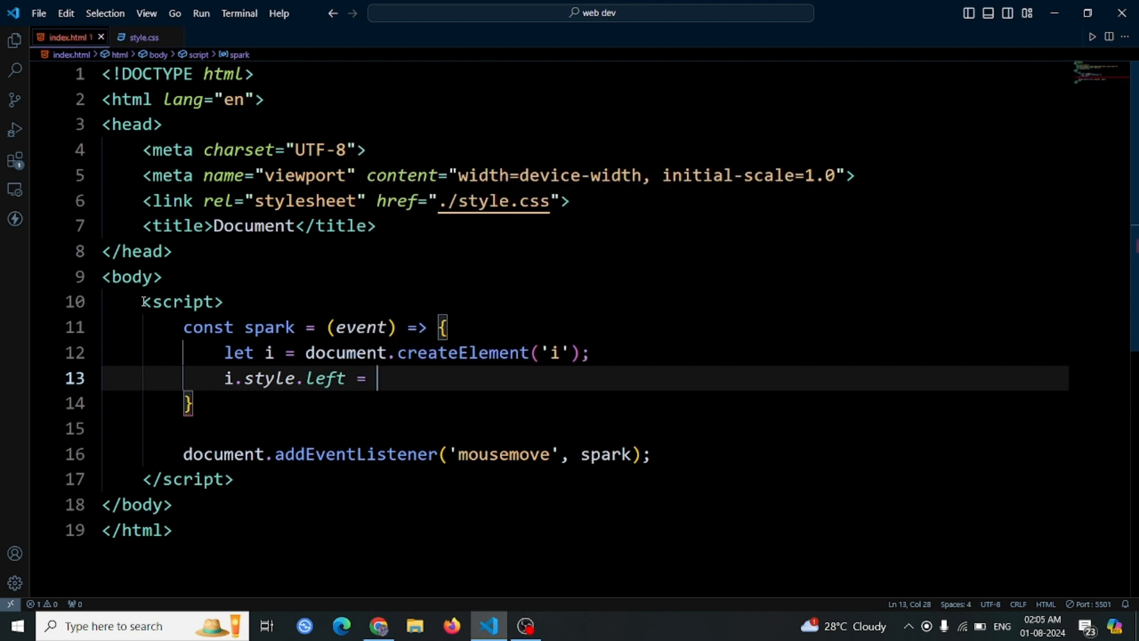
pyautogui.write('(event.pa')
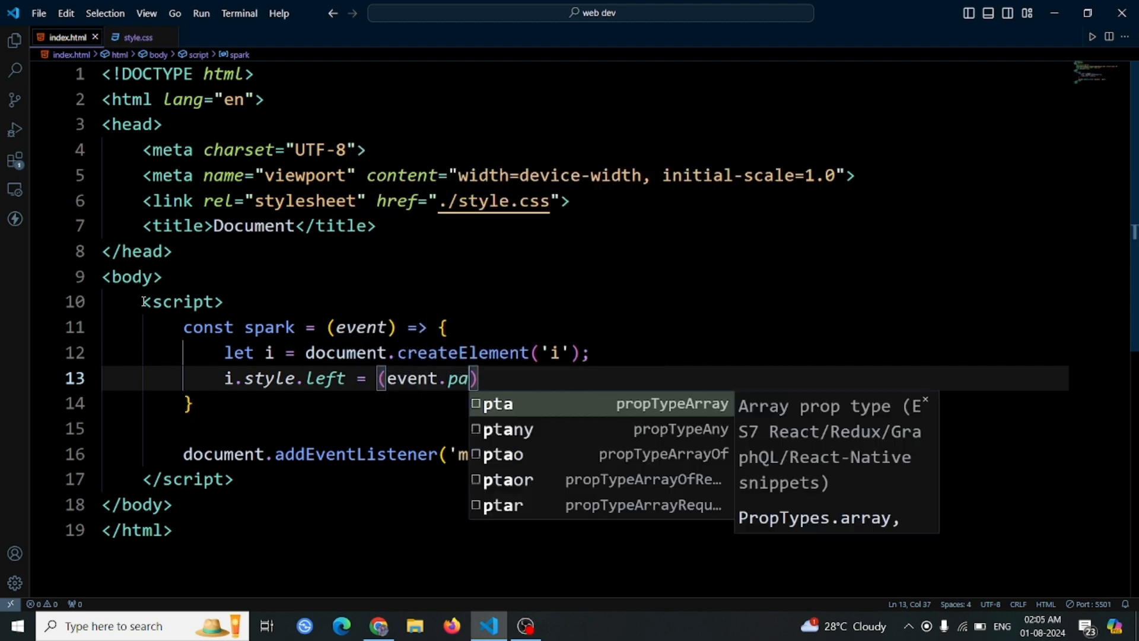
pyautogui.write('geX) +')
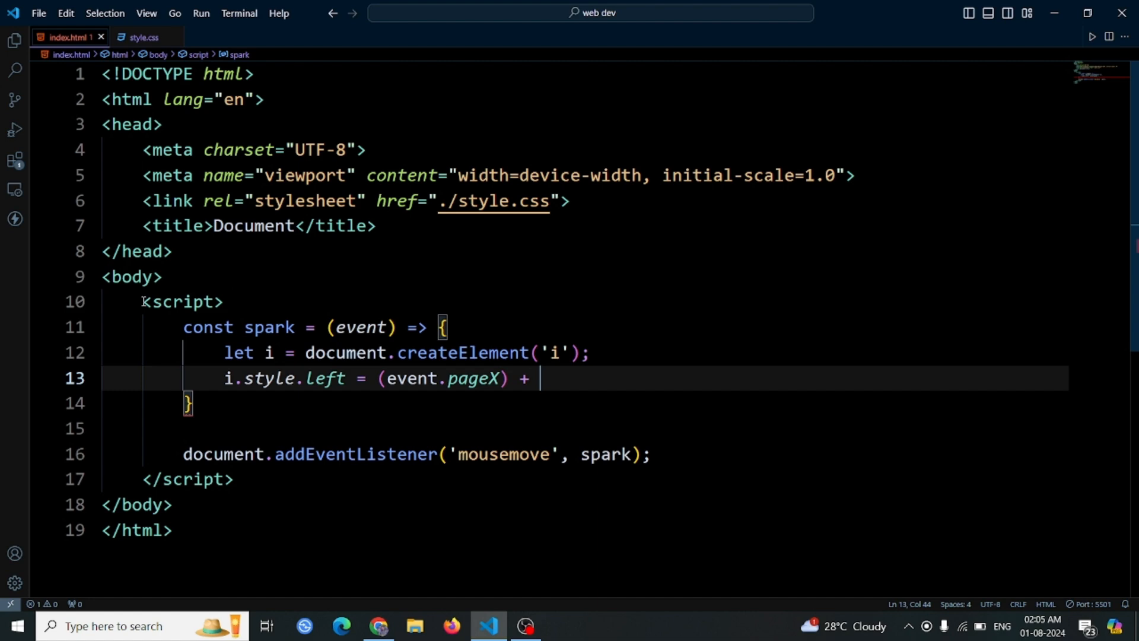
pyautogui.write("'px';")
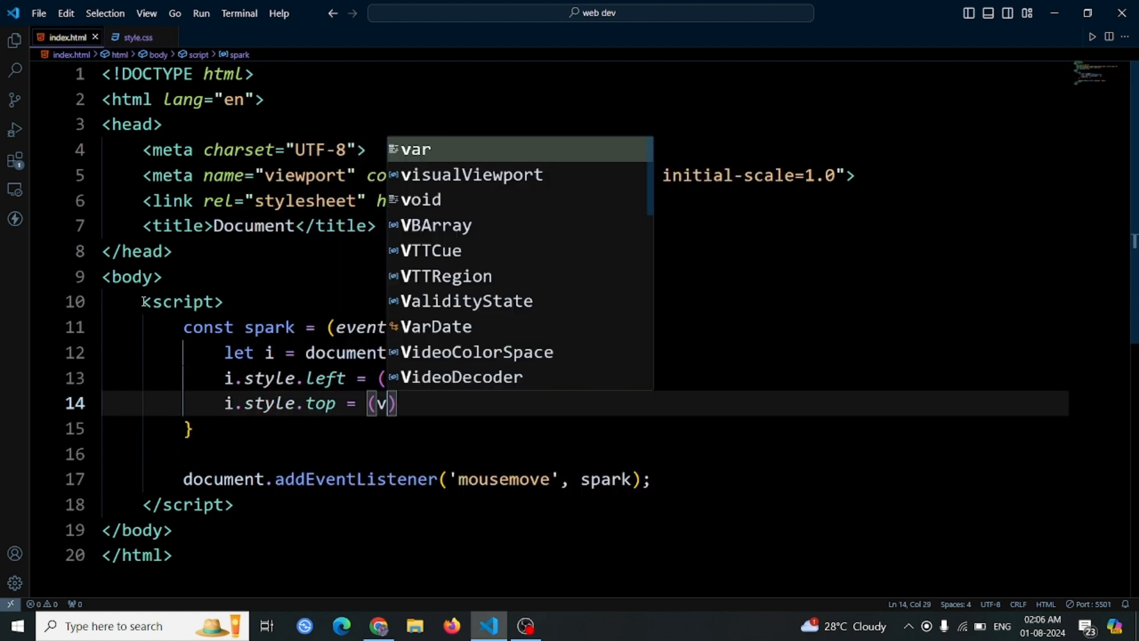
pyautogui.write('event.pageY')
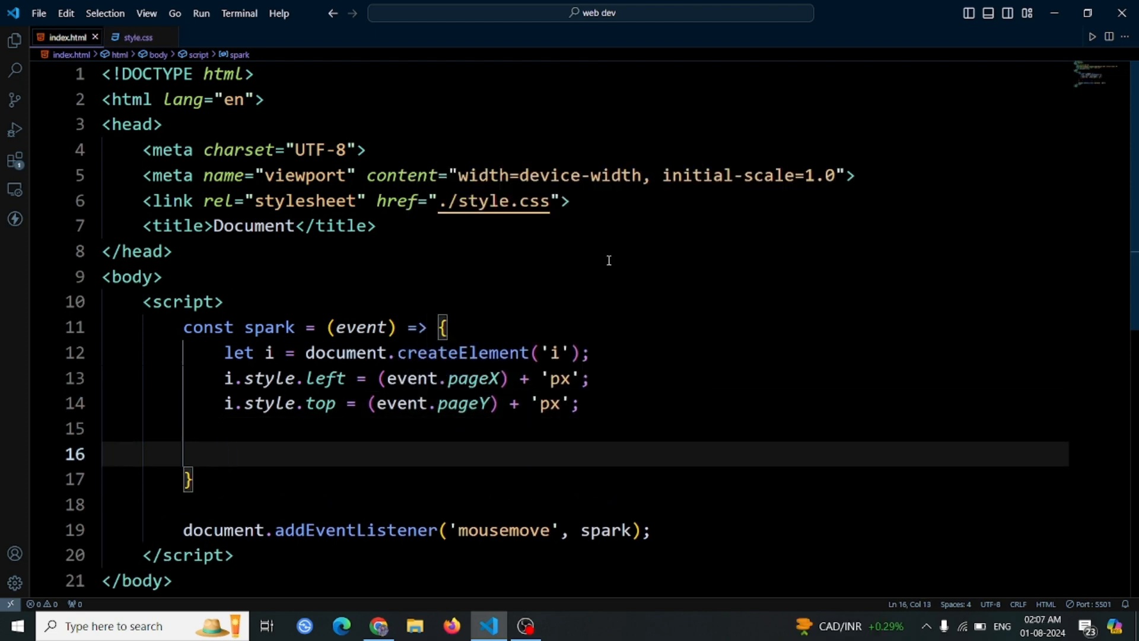
# Give each spark a random scale of Math.random() * 2 + 1.
pyautogui.write('i.style.scale')
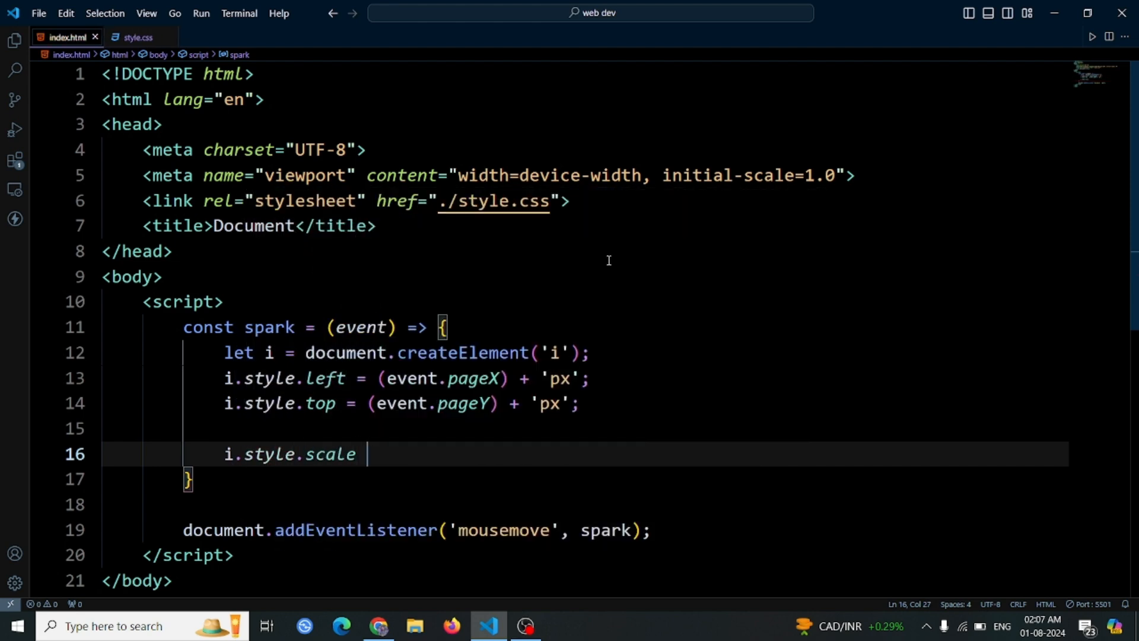
pyautogui.write('= ``;')
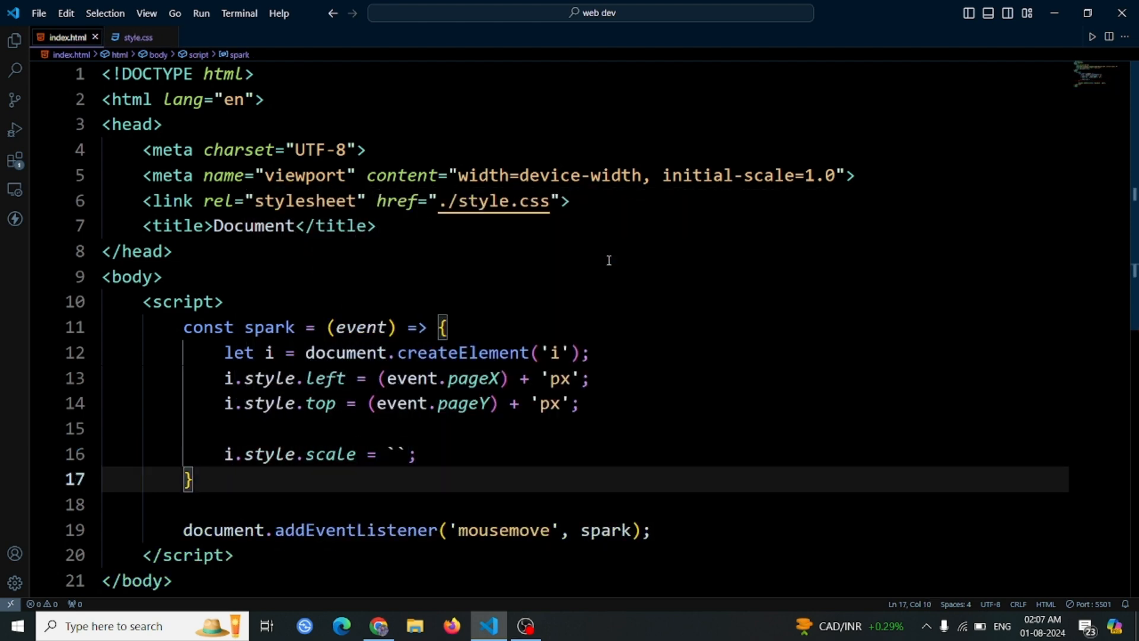
pyautogui.write('${Math')
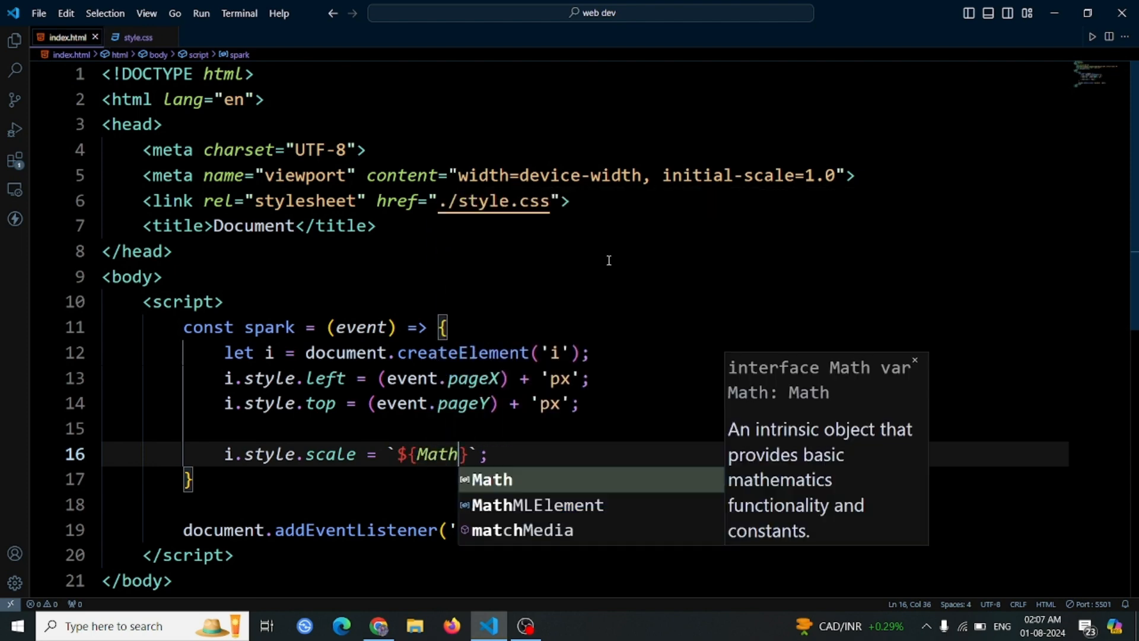
pyautogui.write('.random() * 2')
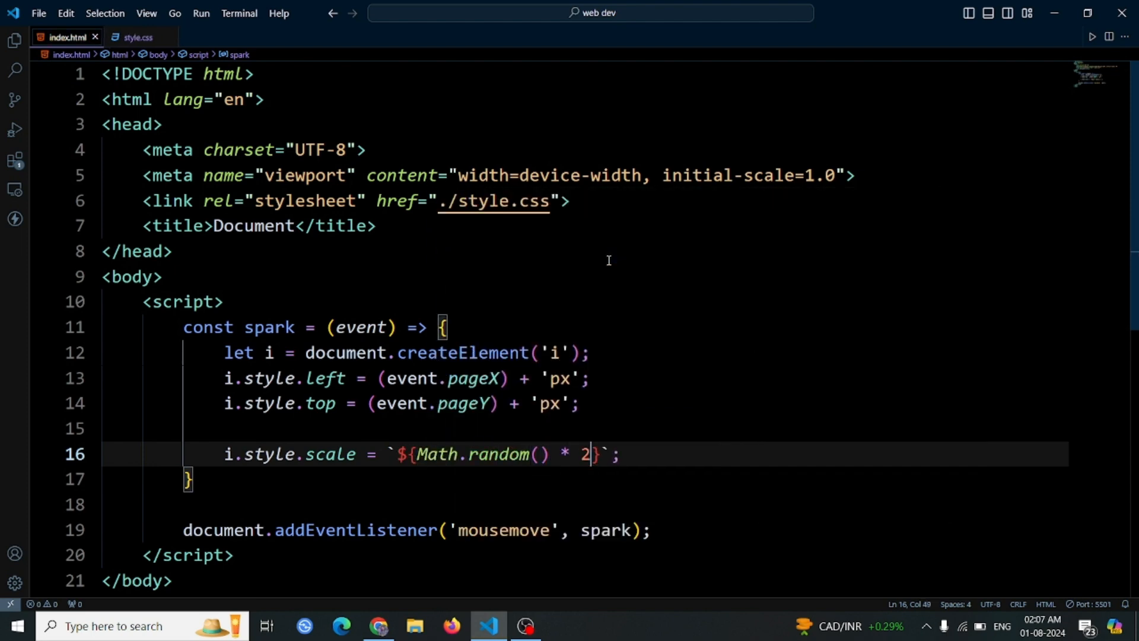
pyautogui.write('+ 1')
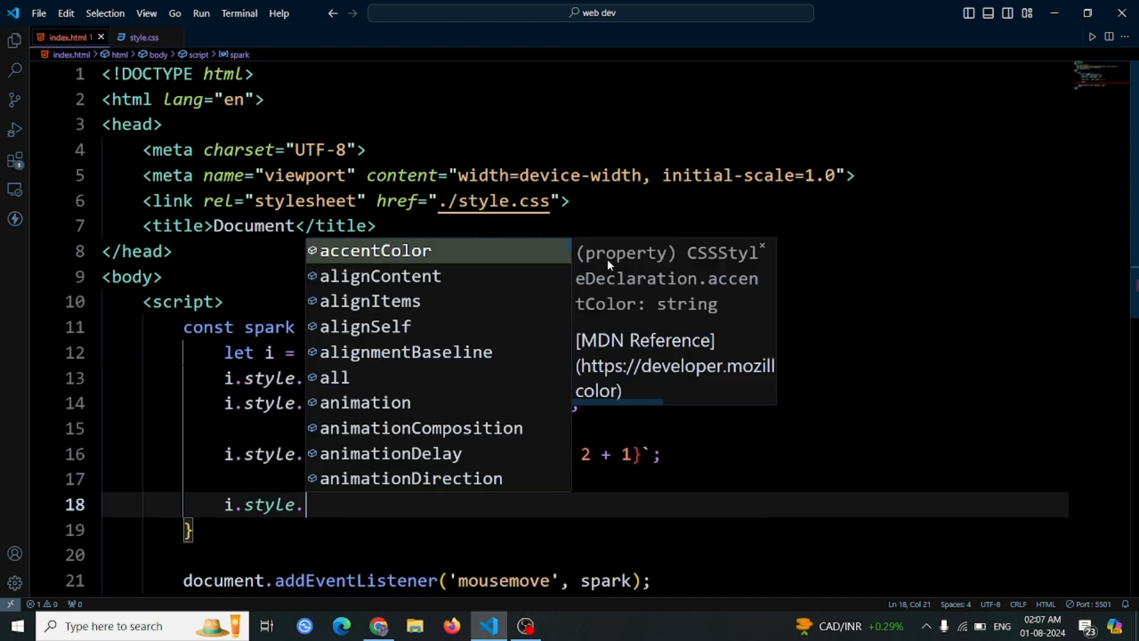
# Set a '--x' custom property on the spark from getTransitionValue().
pyautogui.write('setPro')
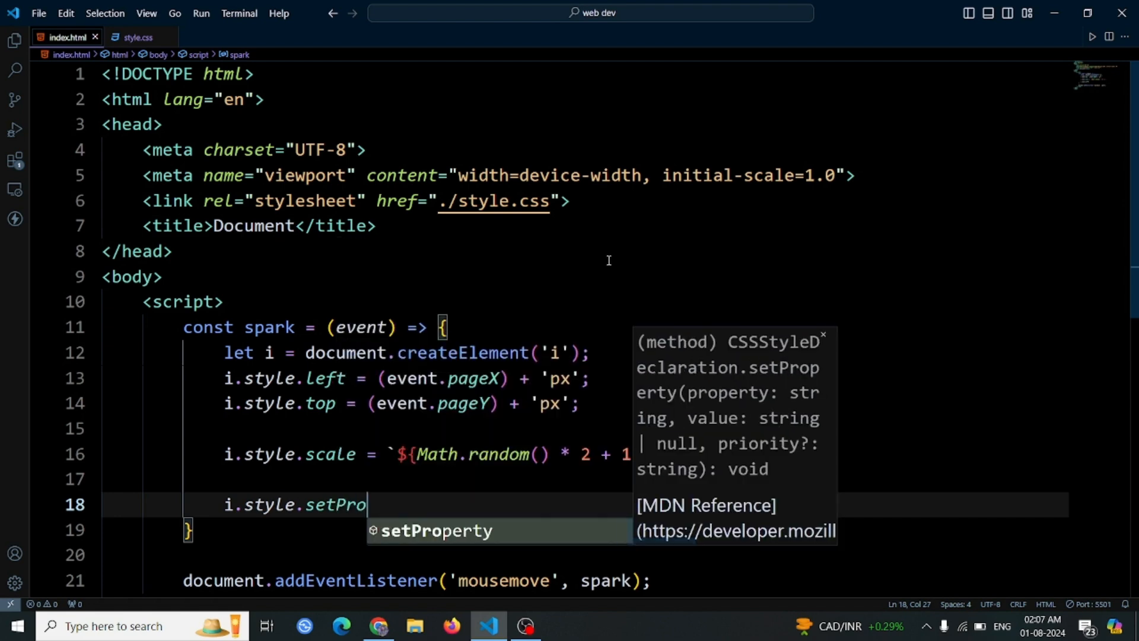
pyautogui.press('Tab')
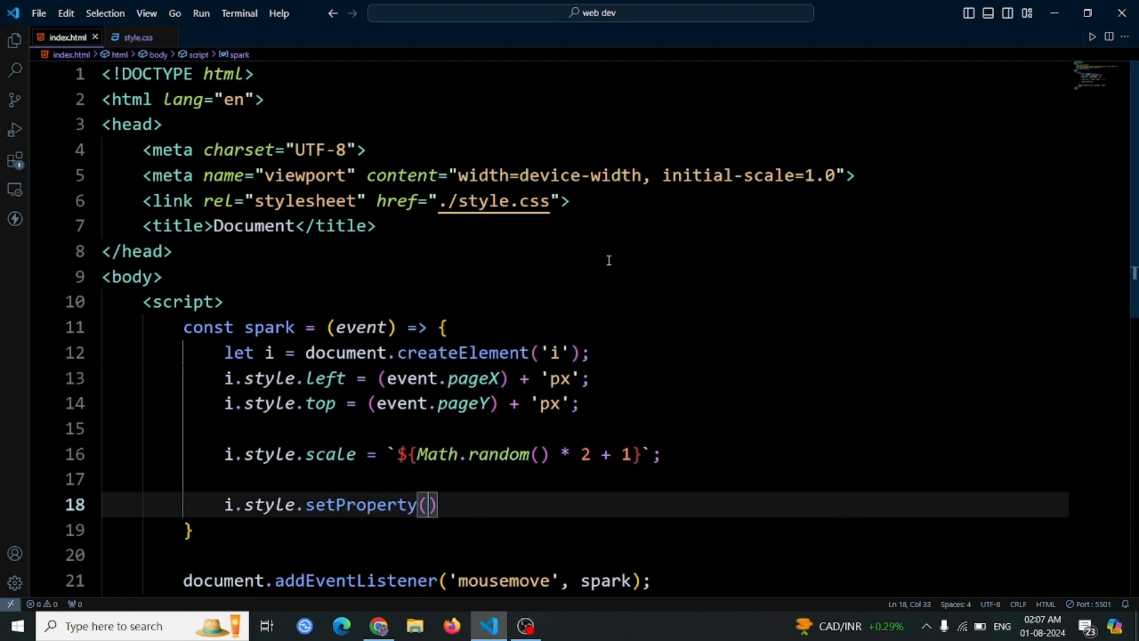
pyautogui.write("'--x'")
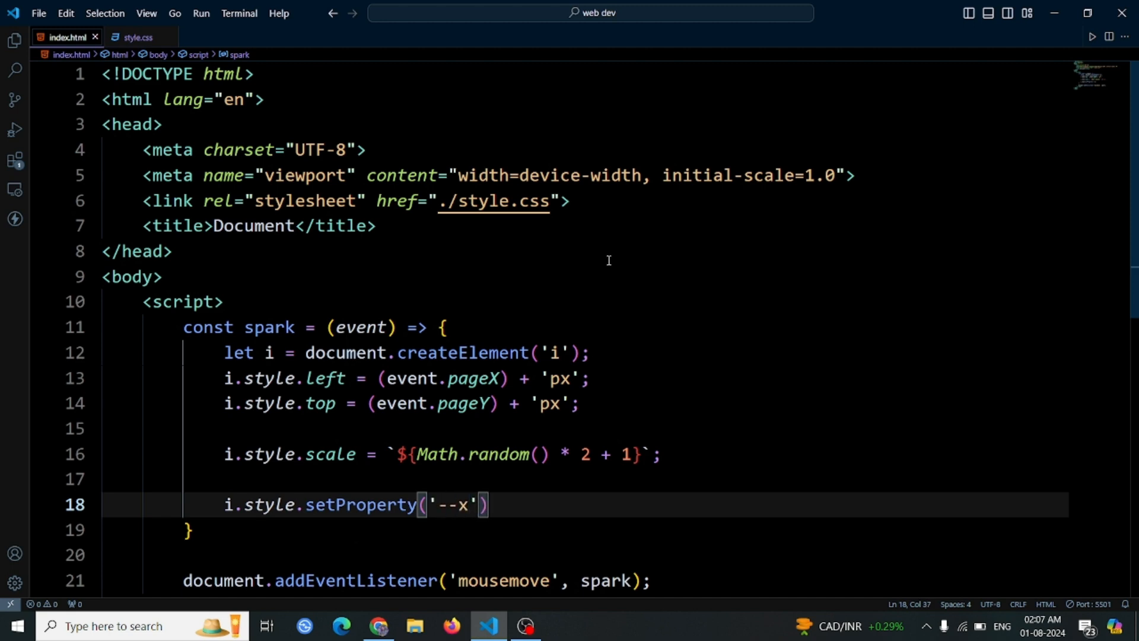
pyautogui.write(', get')
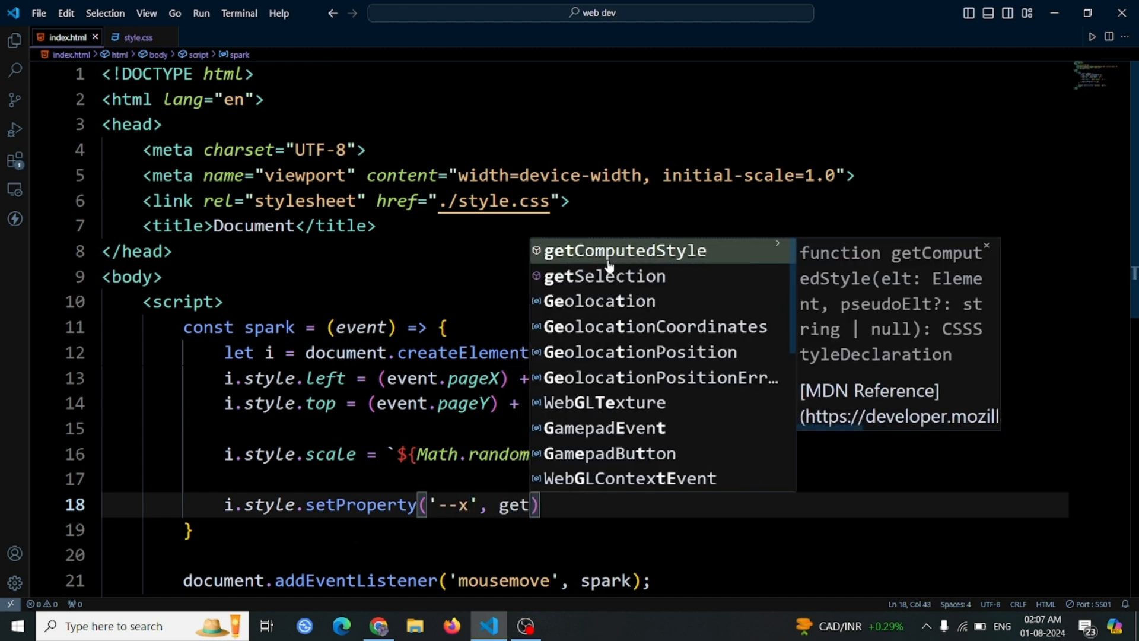
pyautogui.write('TransitionV')
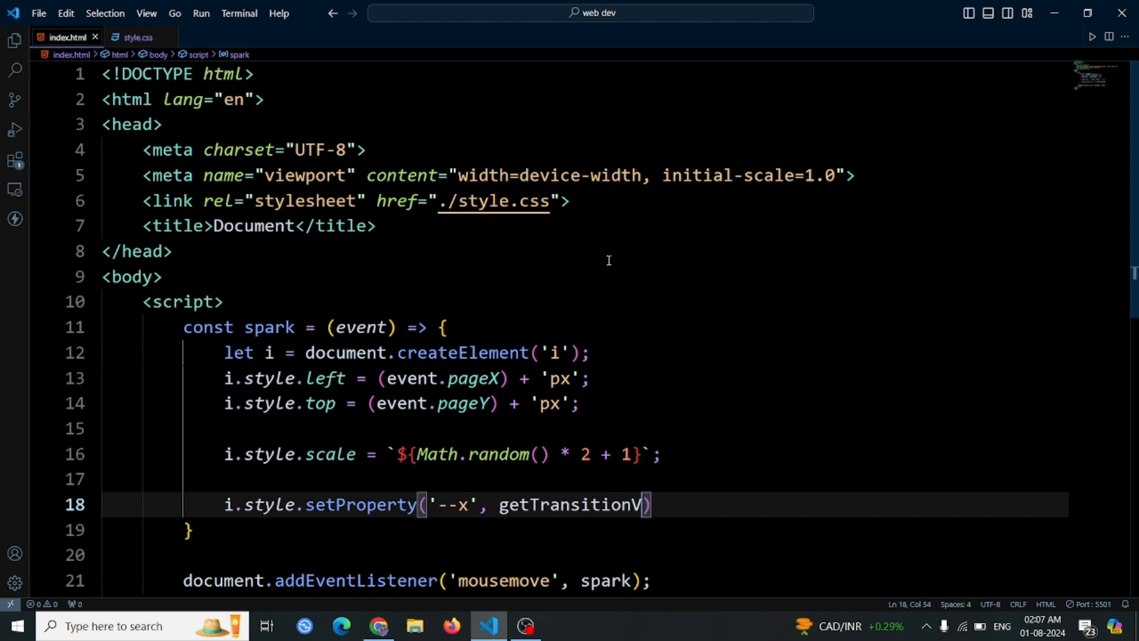
pyautogui.write('alue()')
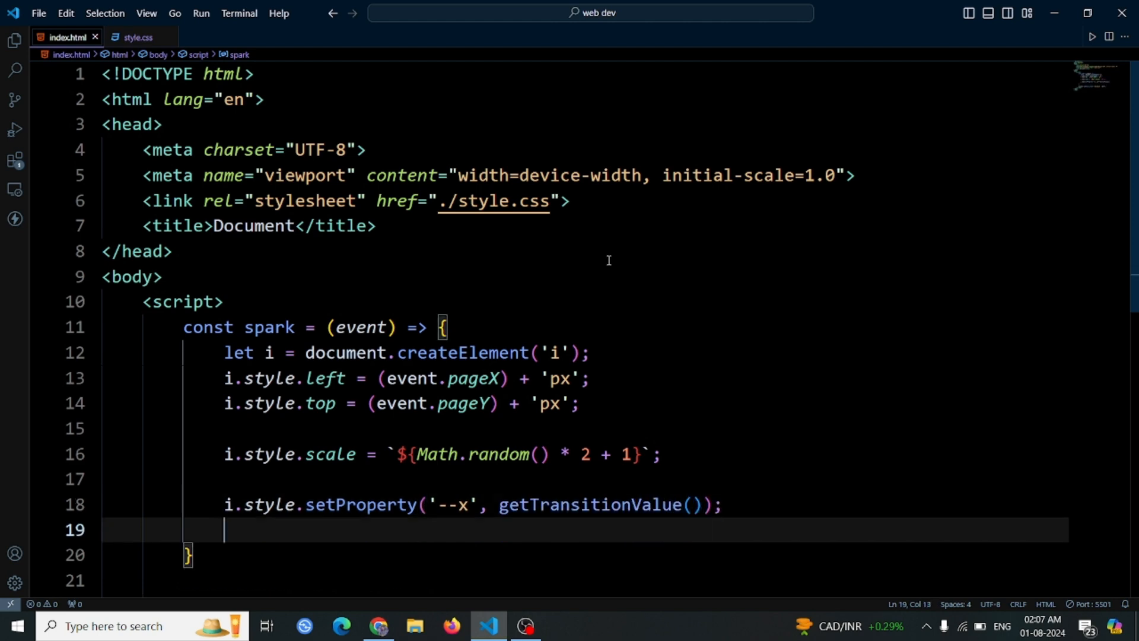
# Start a second i.style.setProperty line for the '--y' property.
pyautogui.write('i.sty')
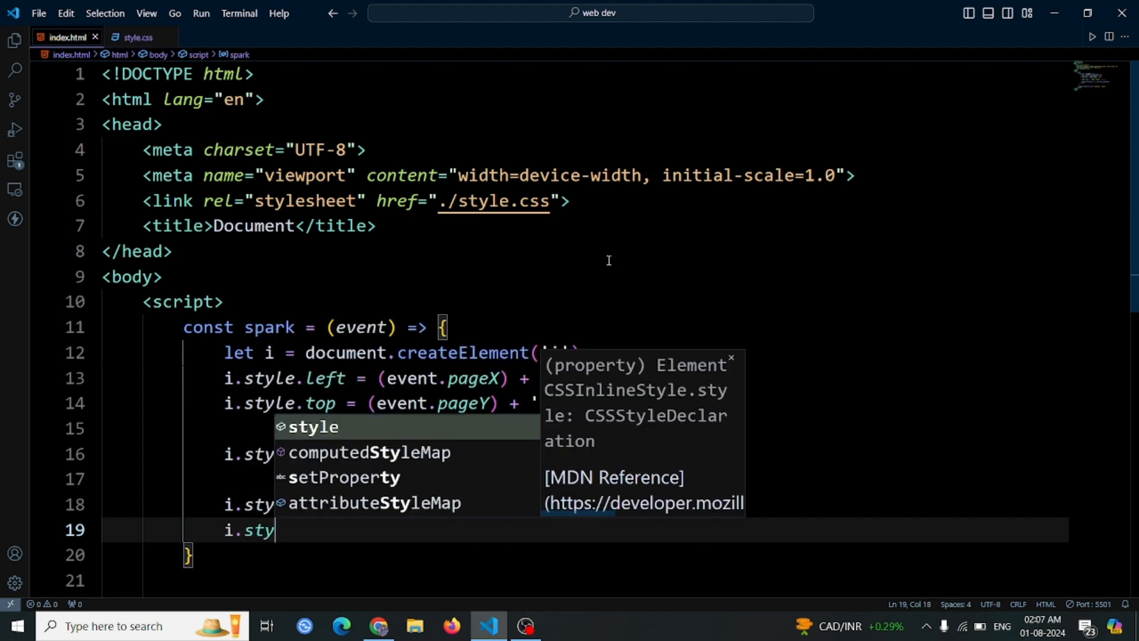
pyautogui.write('.')
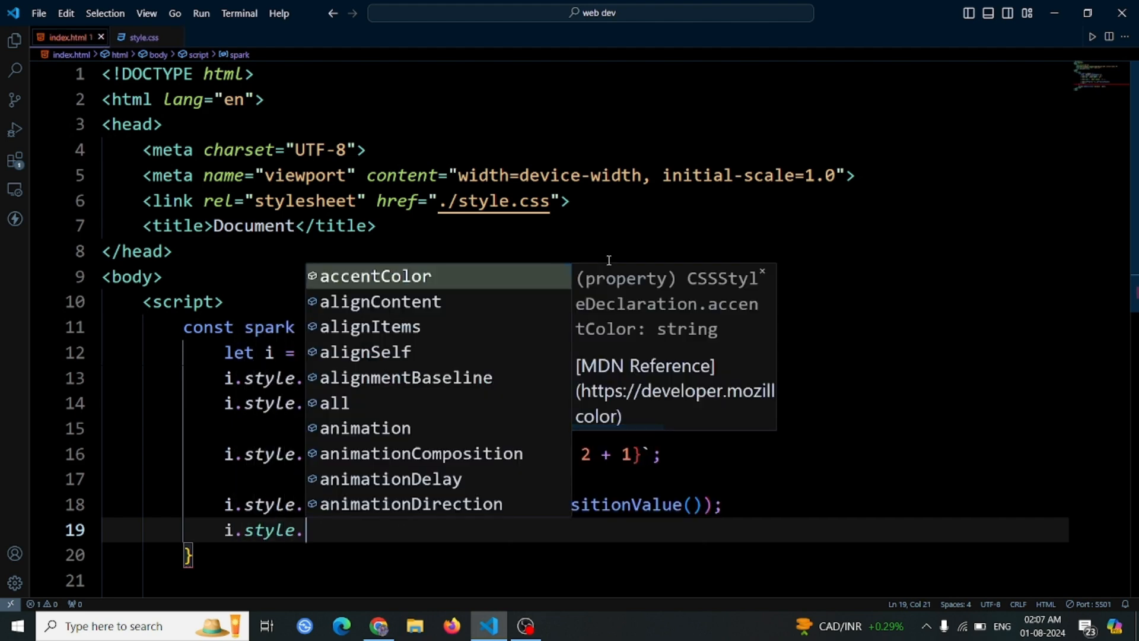
pyautogui.write('set')
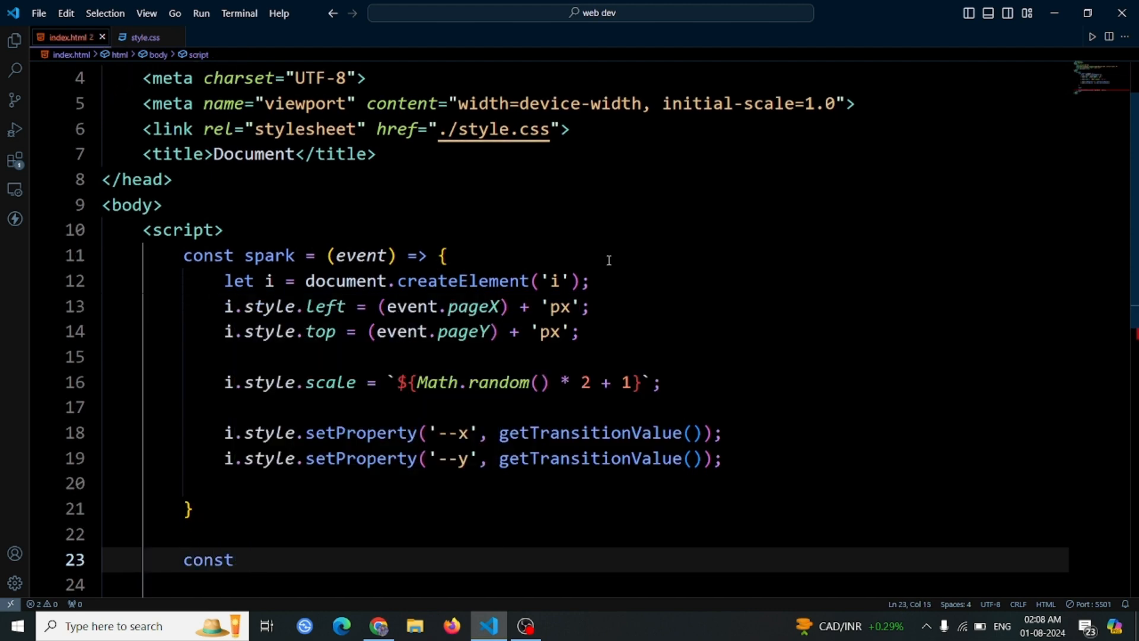
# Define getTransitionValue returning Math.random() * 400 - 200, and append each spark to document.body.
pyautogui.write('getTransitionValue = () => {')
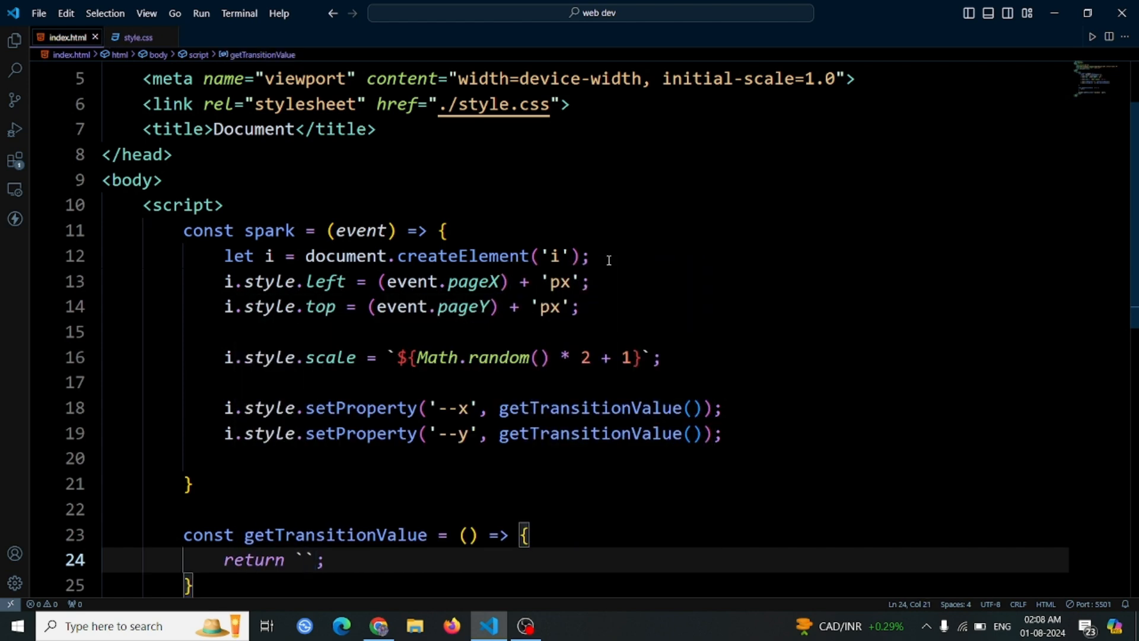
pyautogui.write('${Math.random() * 400 - 200')
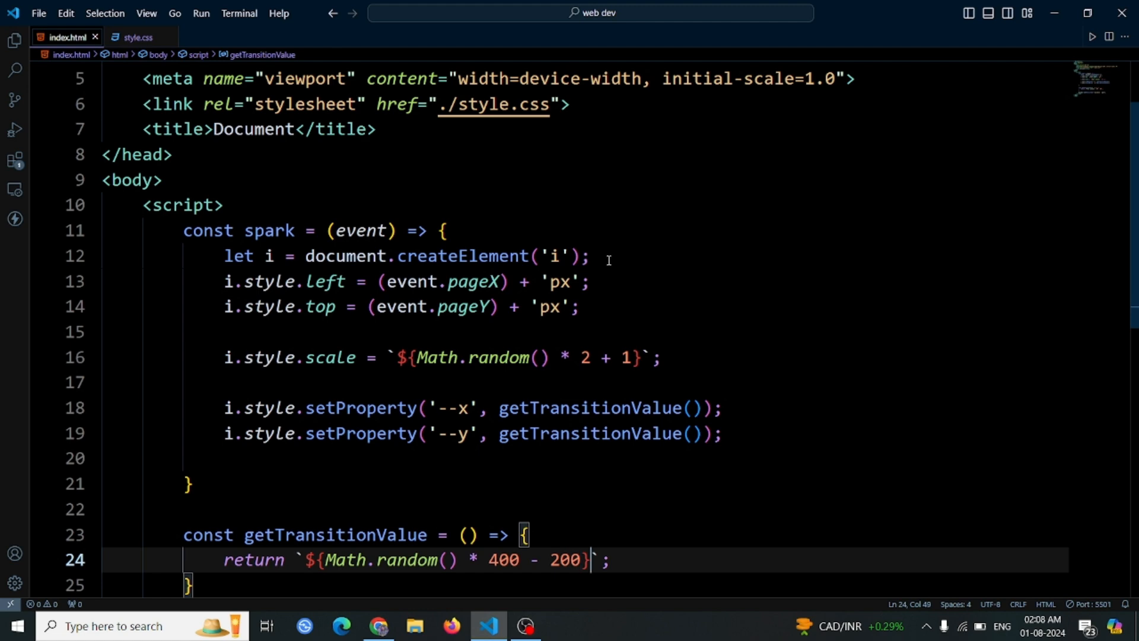
pyautogui.write('document.')
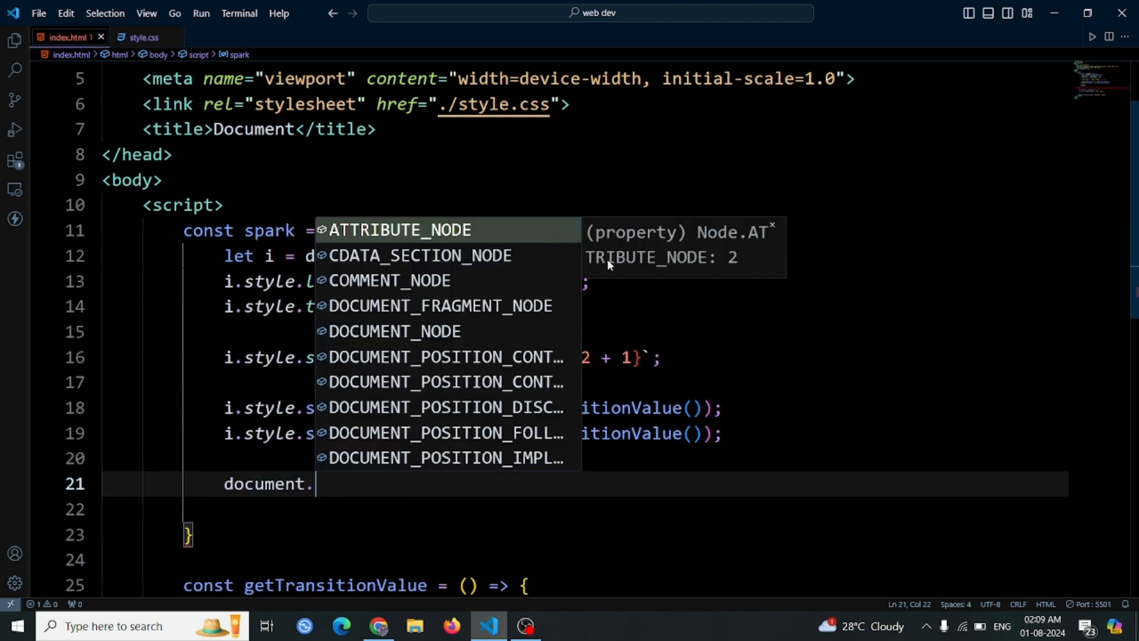
pyautogui.write('body.appendChild(i);')
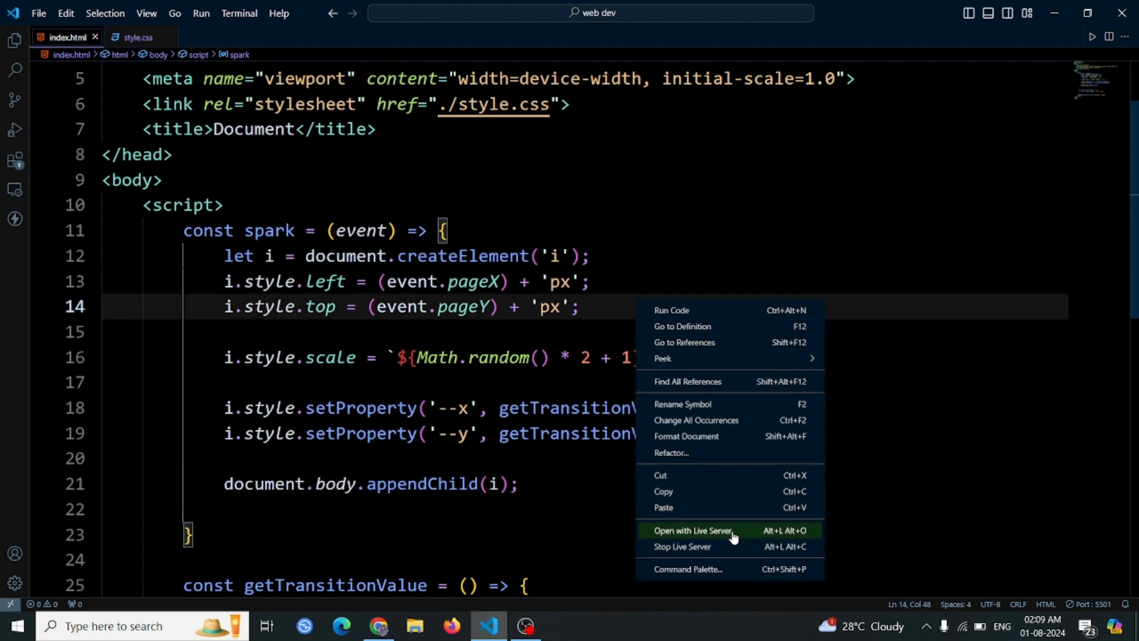
# Open the page with Live Server and confirm i elements appear on mouse movement.
pyautogui.click(693, 531)
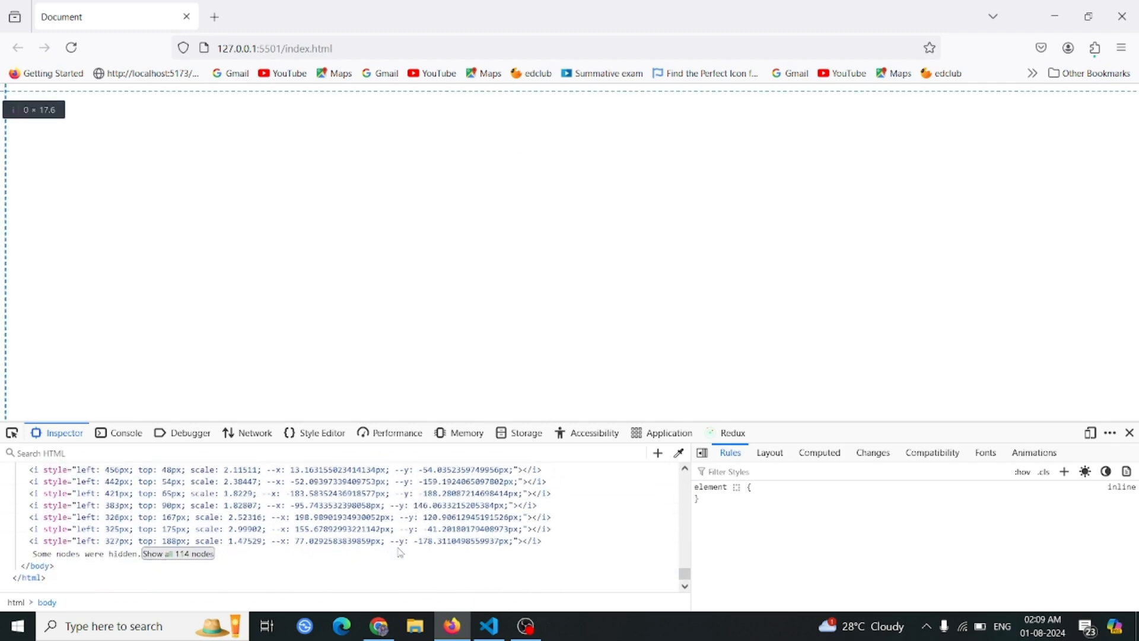
pyautogui.click(488, 626)
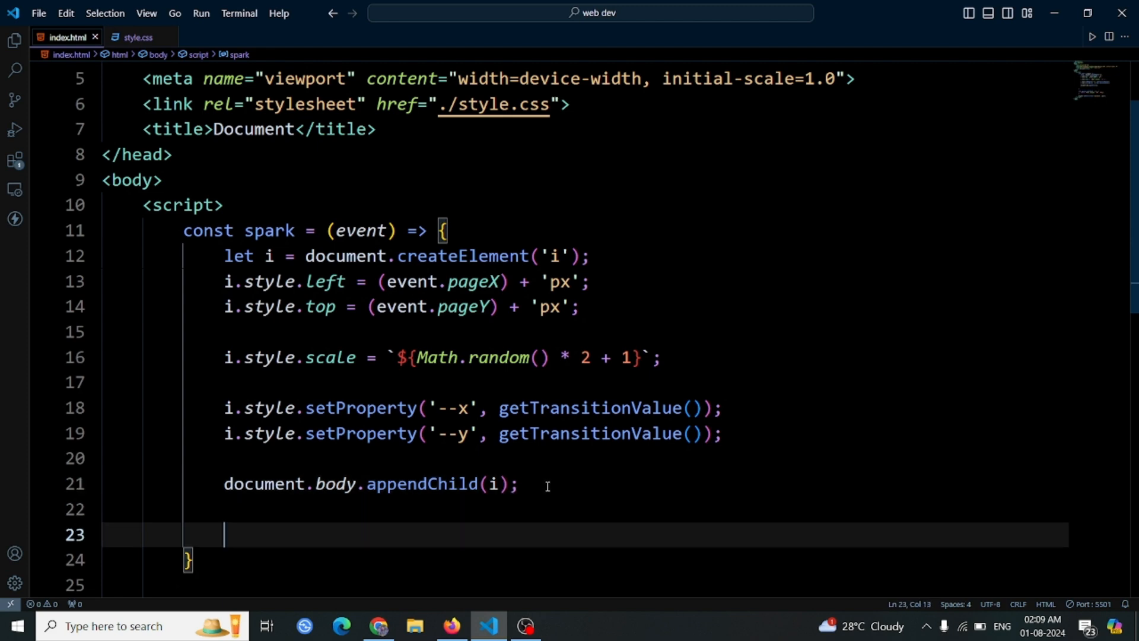
# Add a 2000 ms setTimeout after appendChild that removes the spark from document.body.
pyautogui.write('setTimeout(() => {')
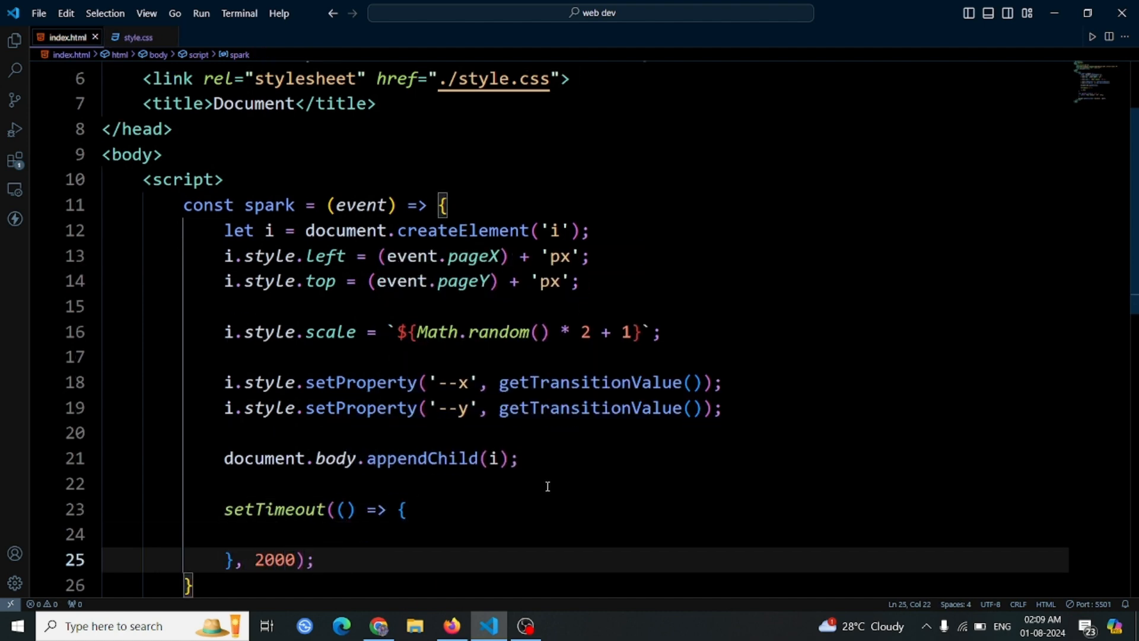
pyautogui.write('document')
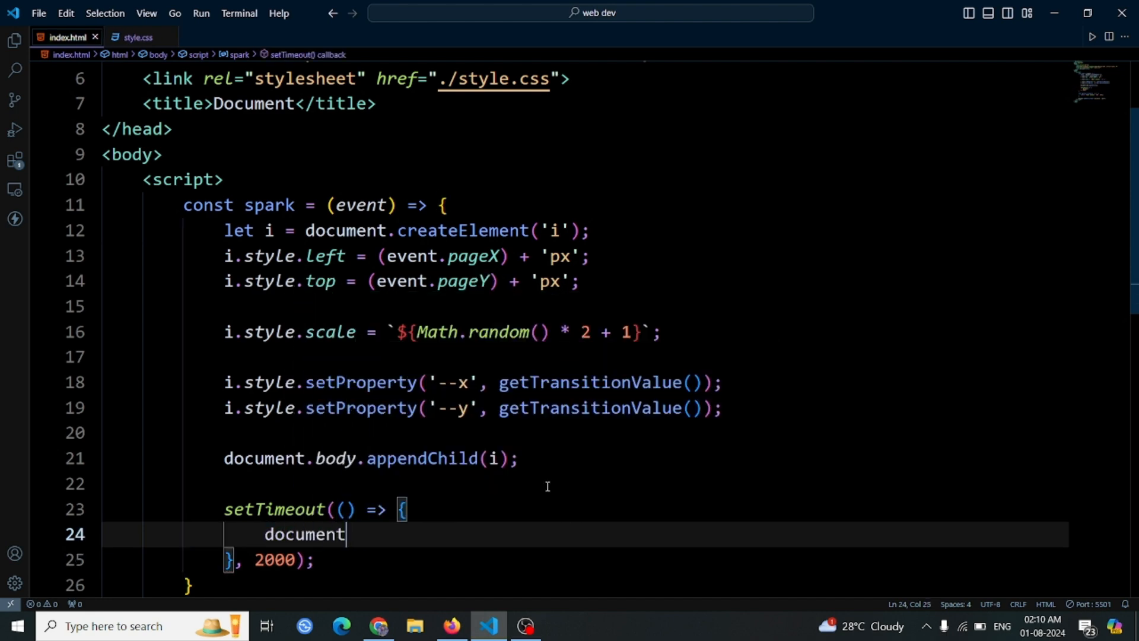
pyautogui.write('.body.re')
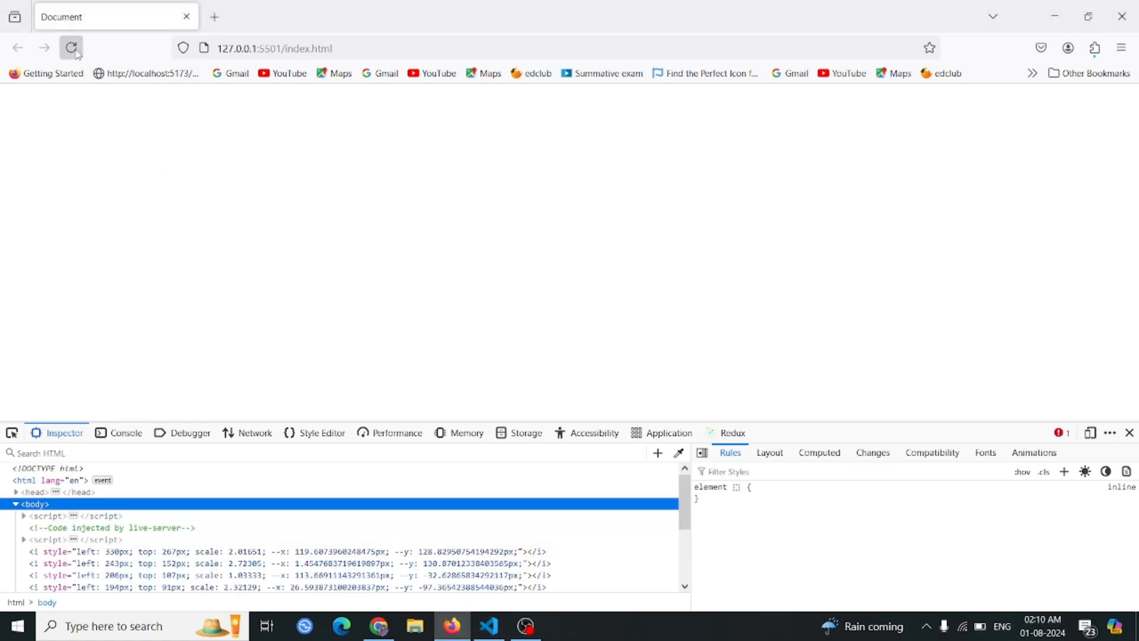
# Reload the page to verify sparks still appear, then return to the editor.
pyautogui.click(70, 48)
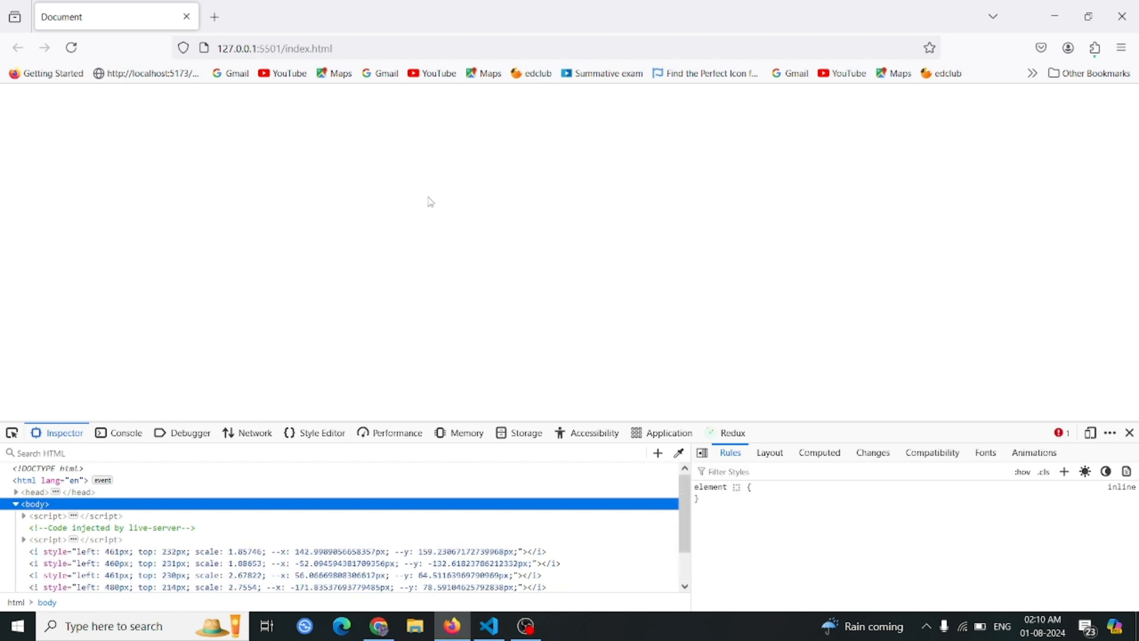
pyautogui.click(488, 626)
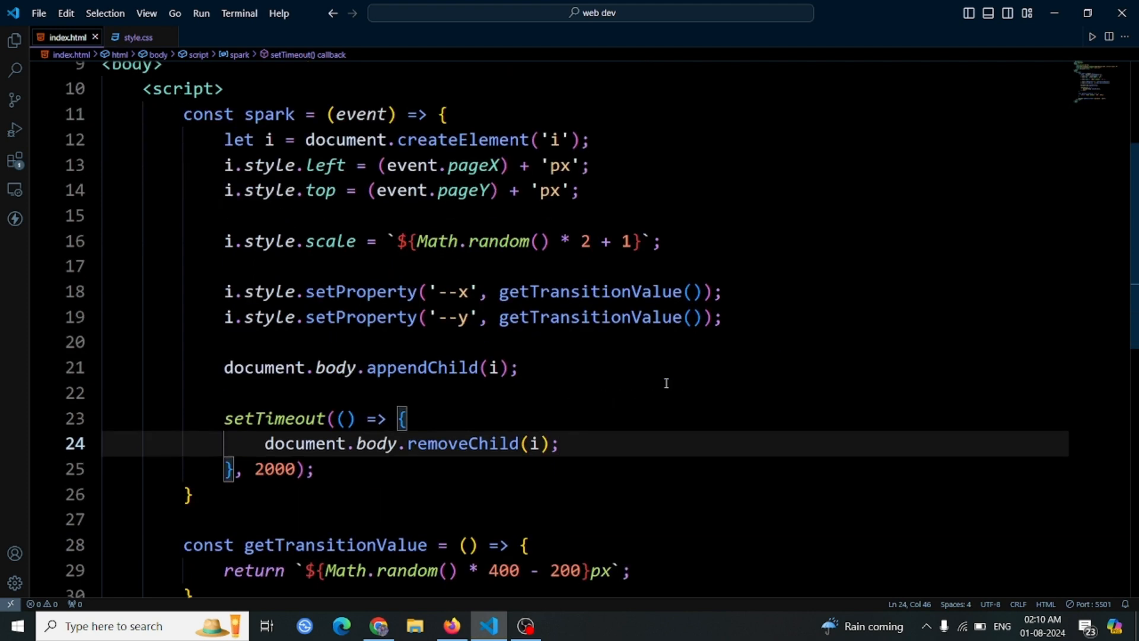
# In style.css, add a reset with margin 0 and box-sizing.
pyautogui.click(138, 36)
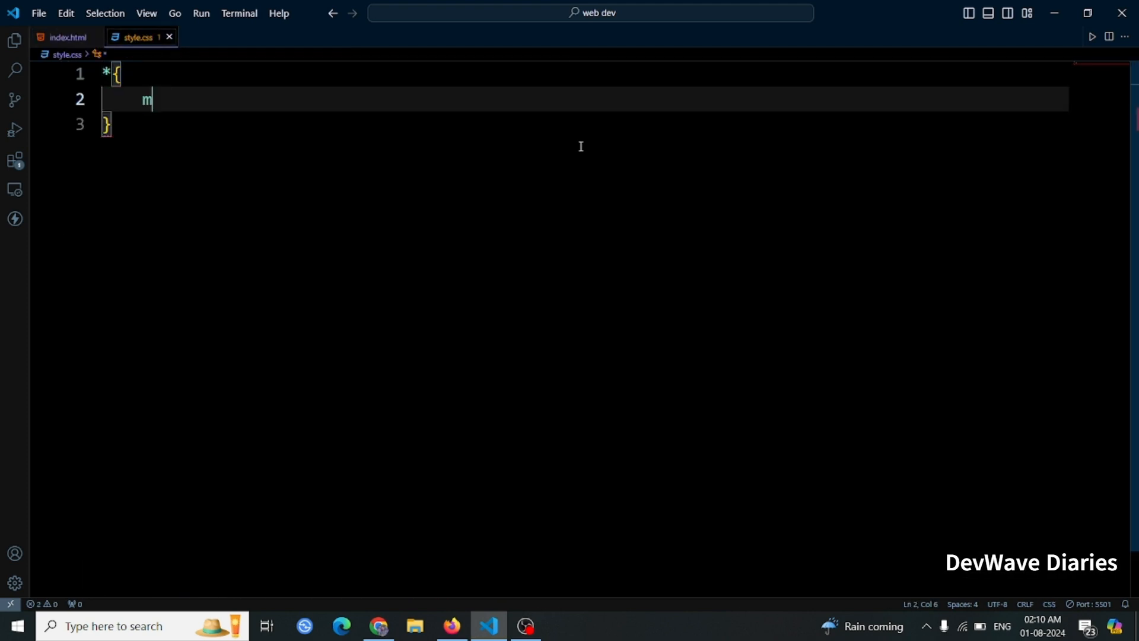
pyautogui.write('argin: 0;')
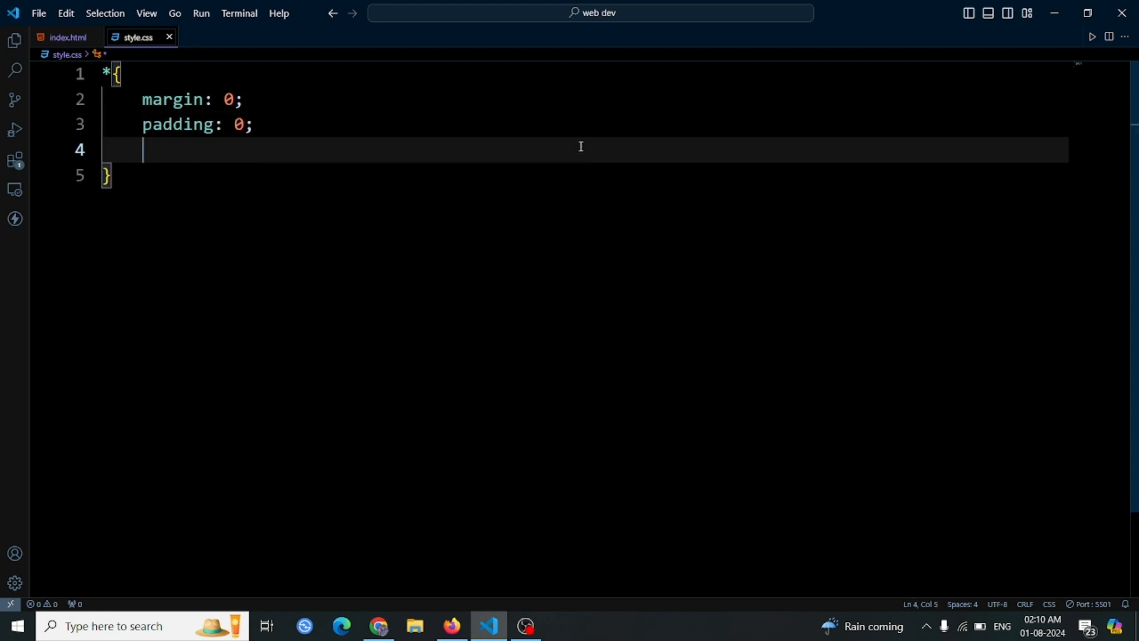
pyautogui.write('box-sizing: border-box;')
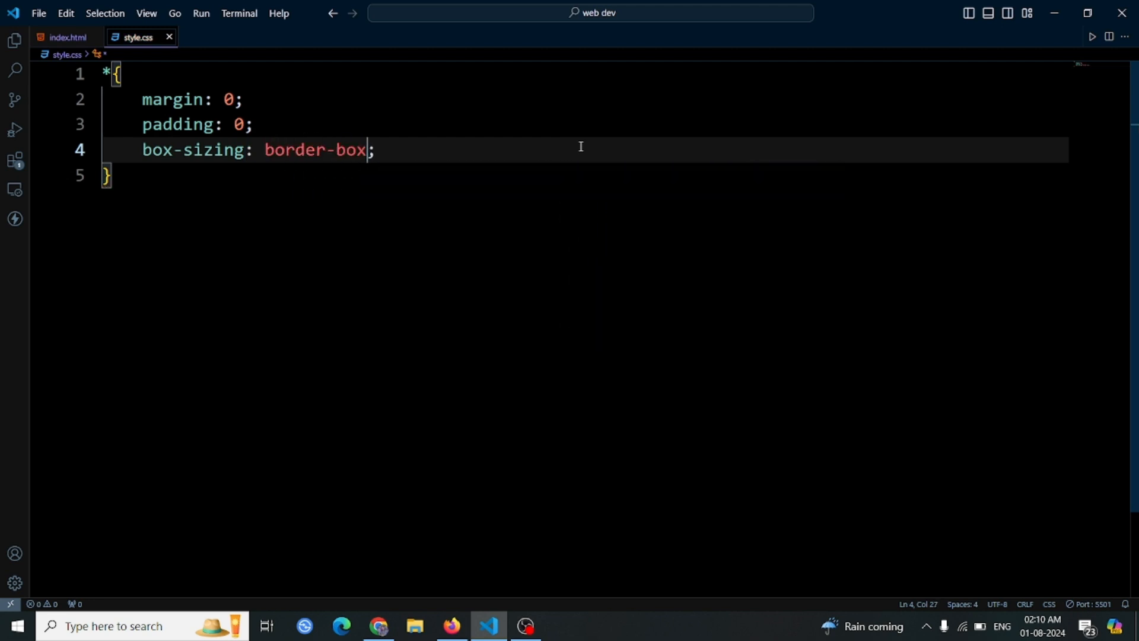
# Style html, body full-size with background #222 and check the dark page in the browser.
pyautogui.write('html, bo')
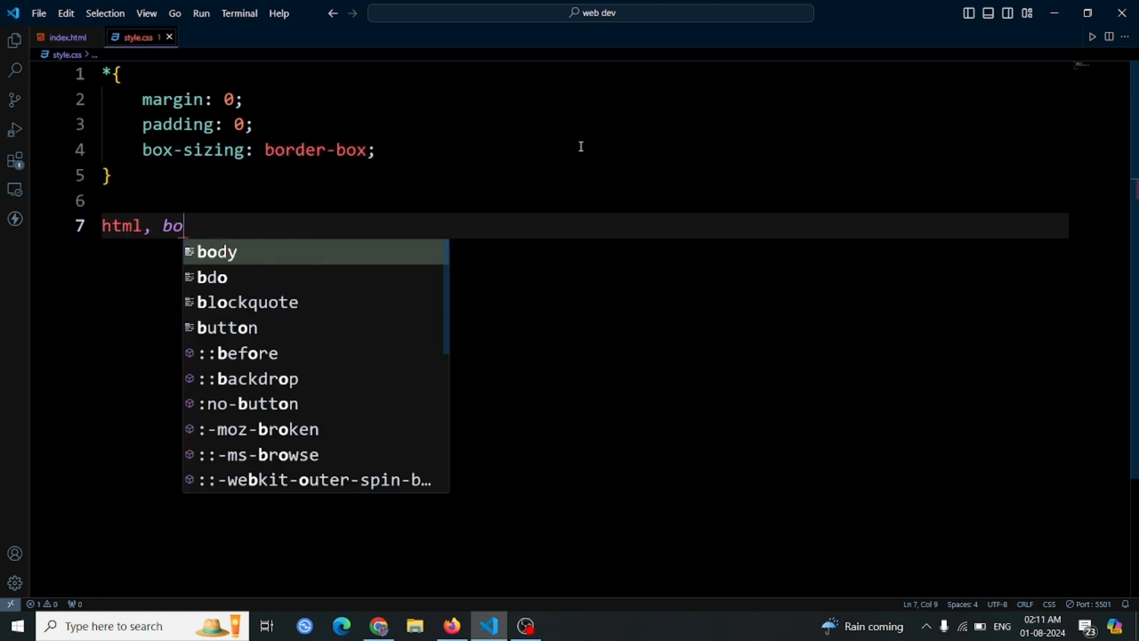
pyautogui.write('dy{')
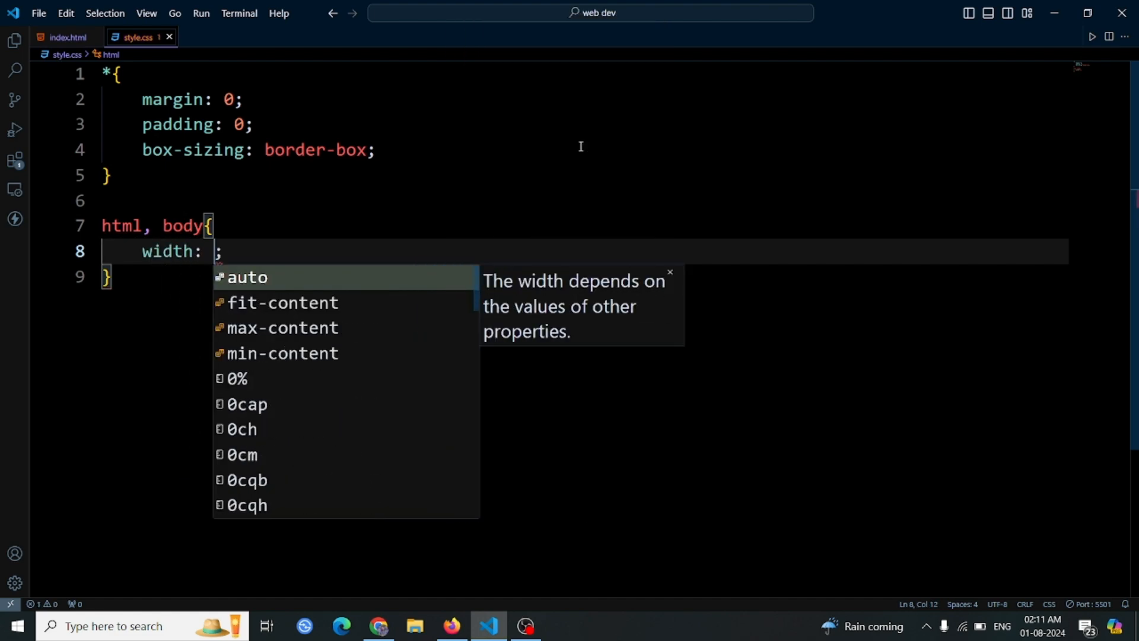
pyautogui.write('100%;')
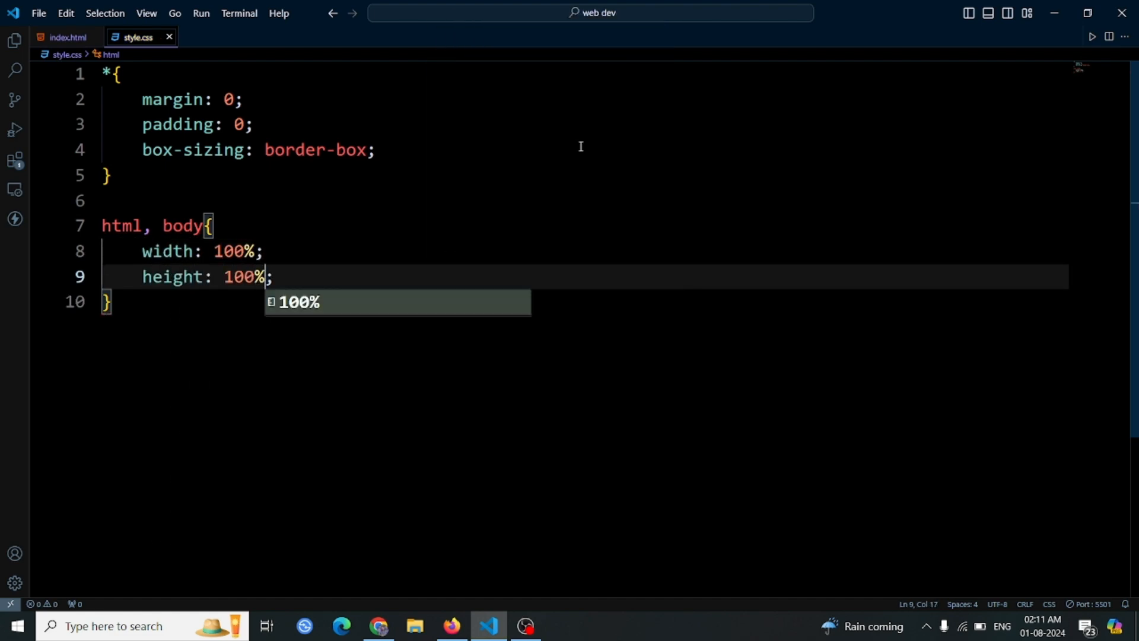
pyautogui.write('background: #;')
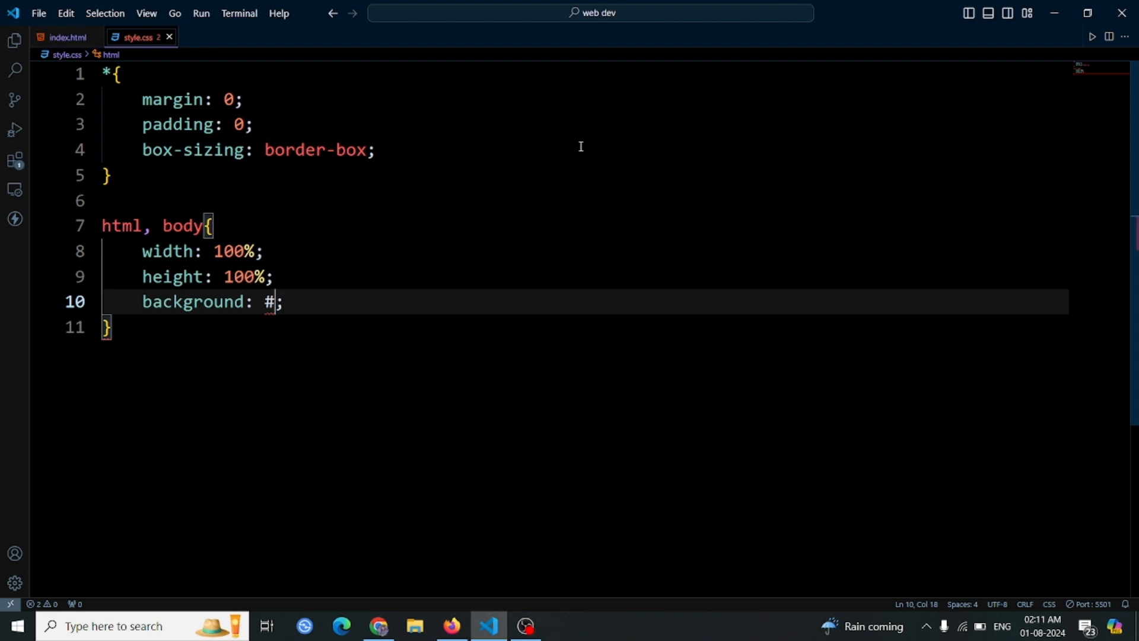
pyautogui.write('222;')
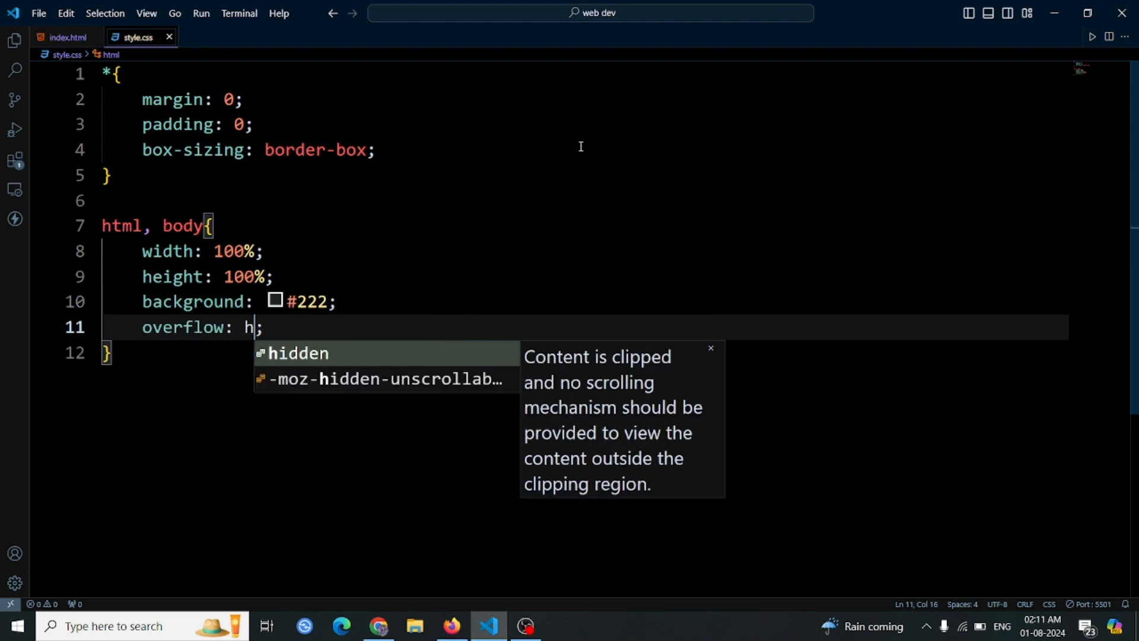
pyautogui.click(451, 625)
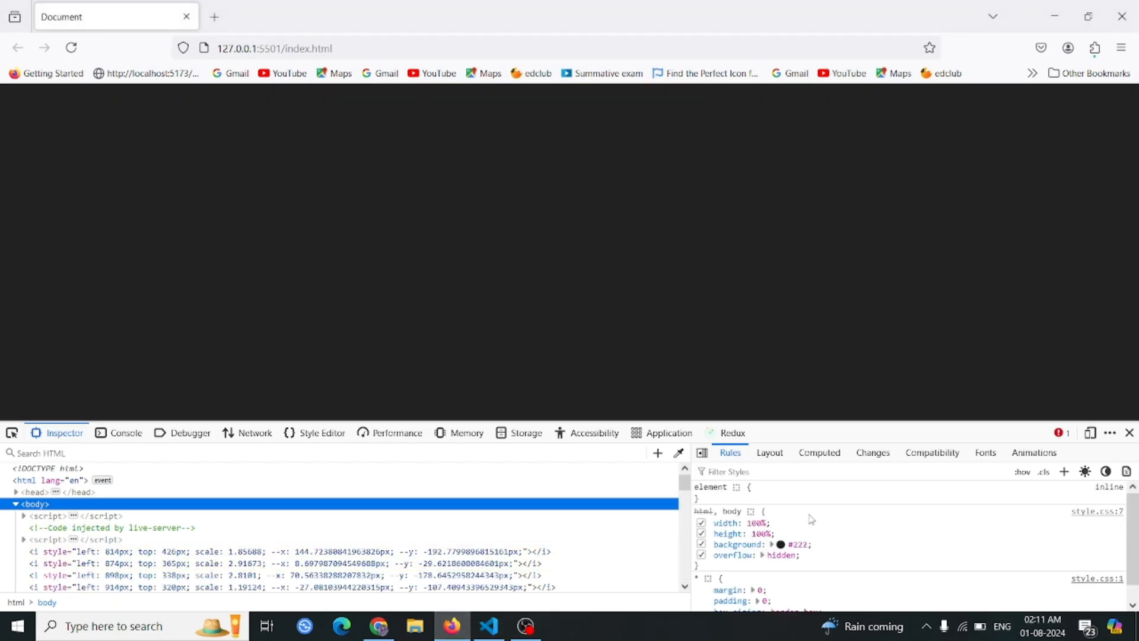
pyautogui.click(487, 625)
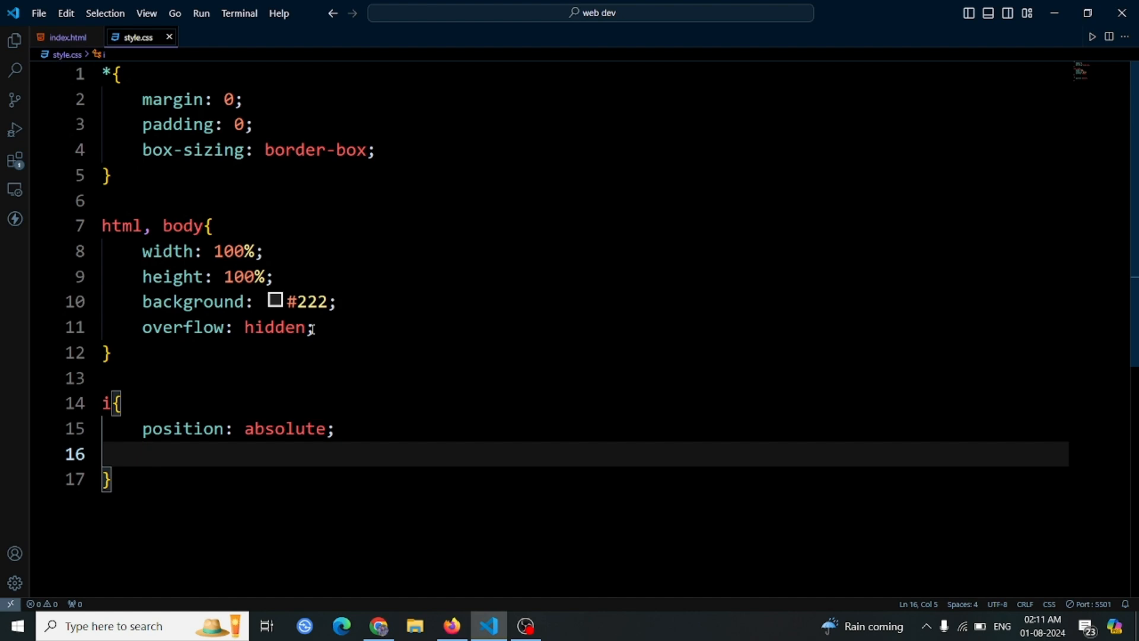
# Make each i a 4px by 4px square with #0f0 background and a 2s animate animation.
pyautogui.write('width: 4;')
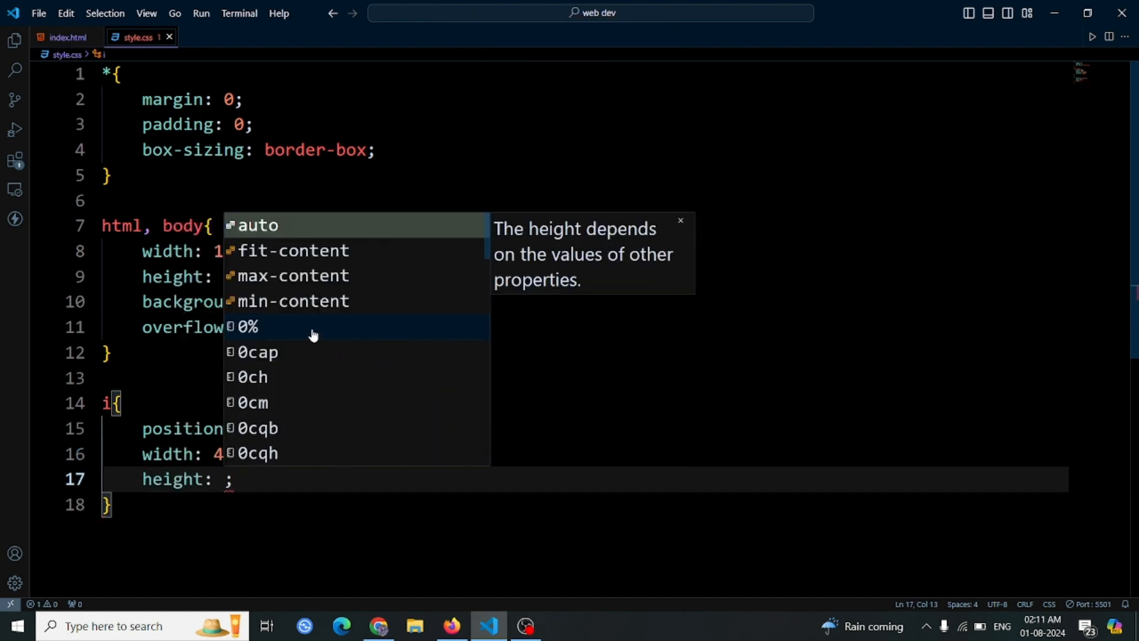
pyautogui.write('background: #;')
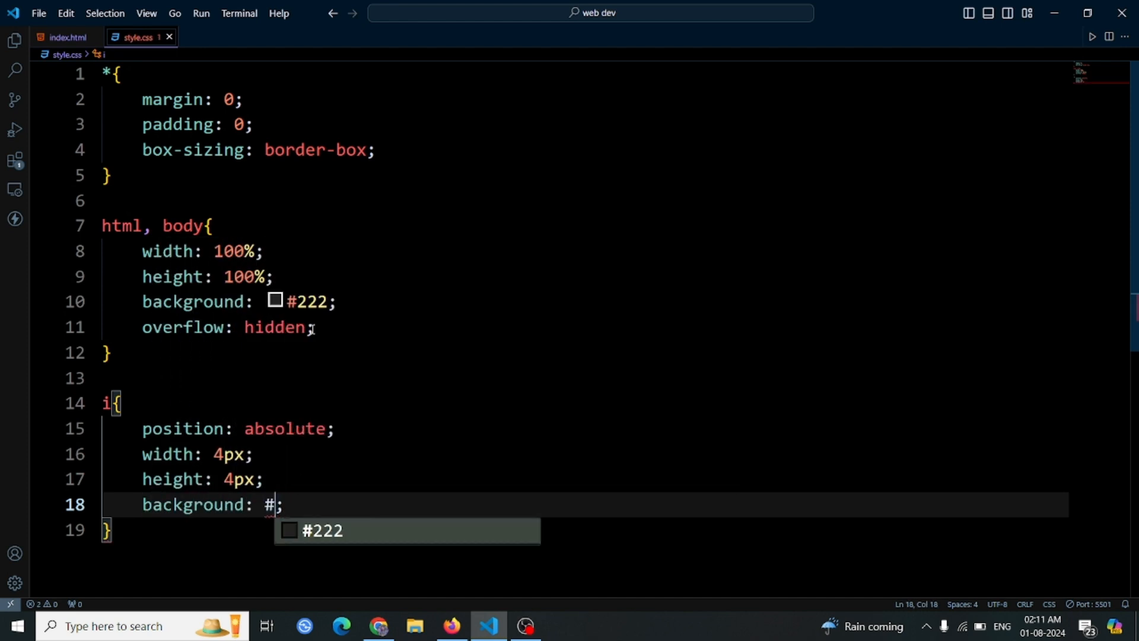
pyautogui.write('0f0')
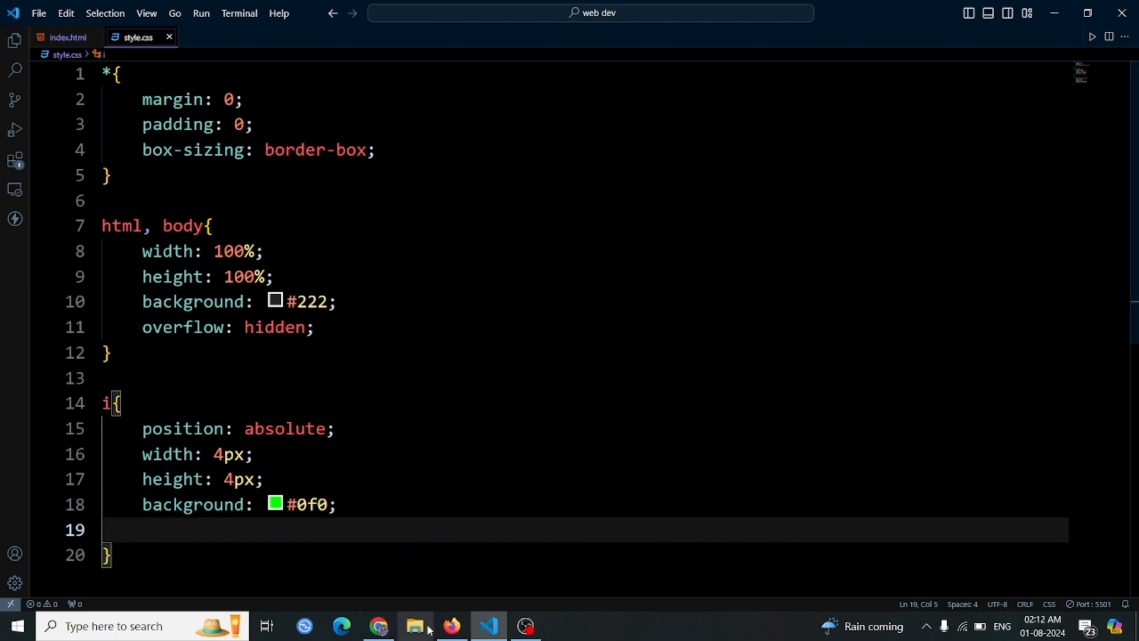
pyautogui.click(450, 626)
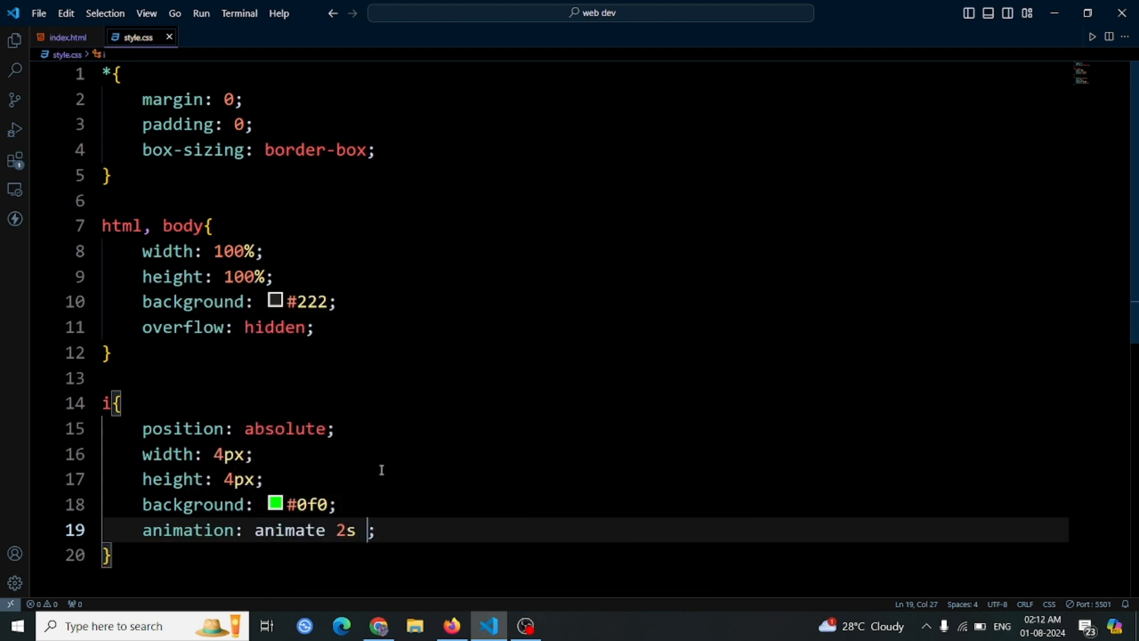
pyautogui.write('linear forwards')
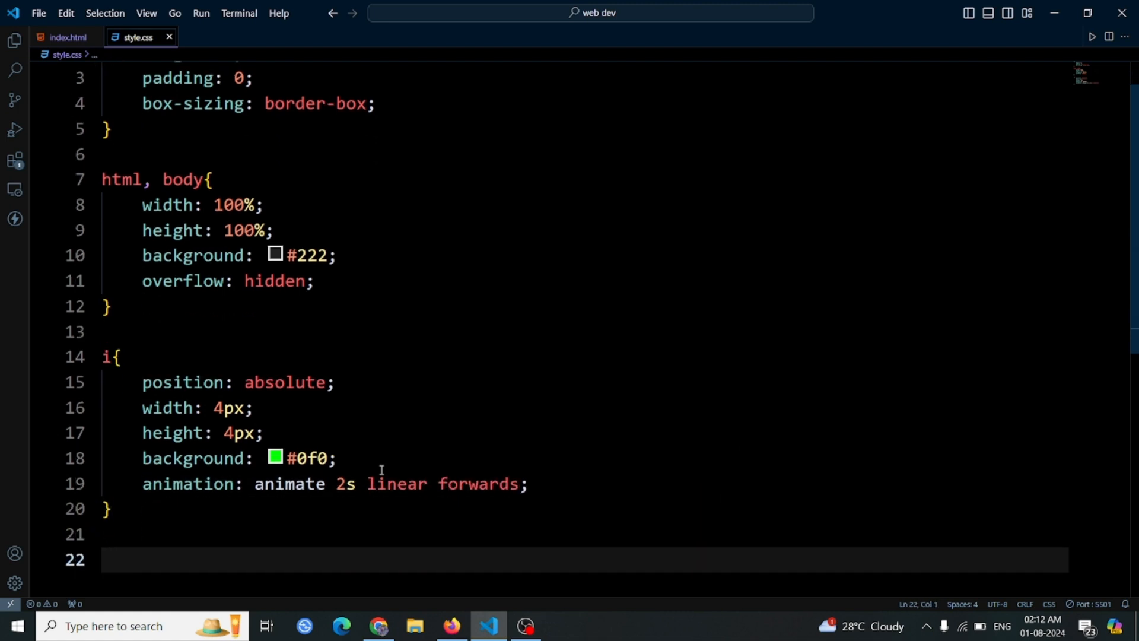
pyautogui.write('@keyframes anim {')
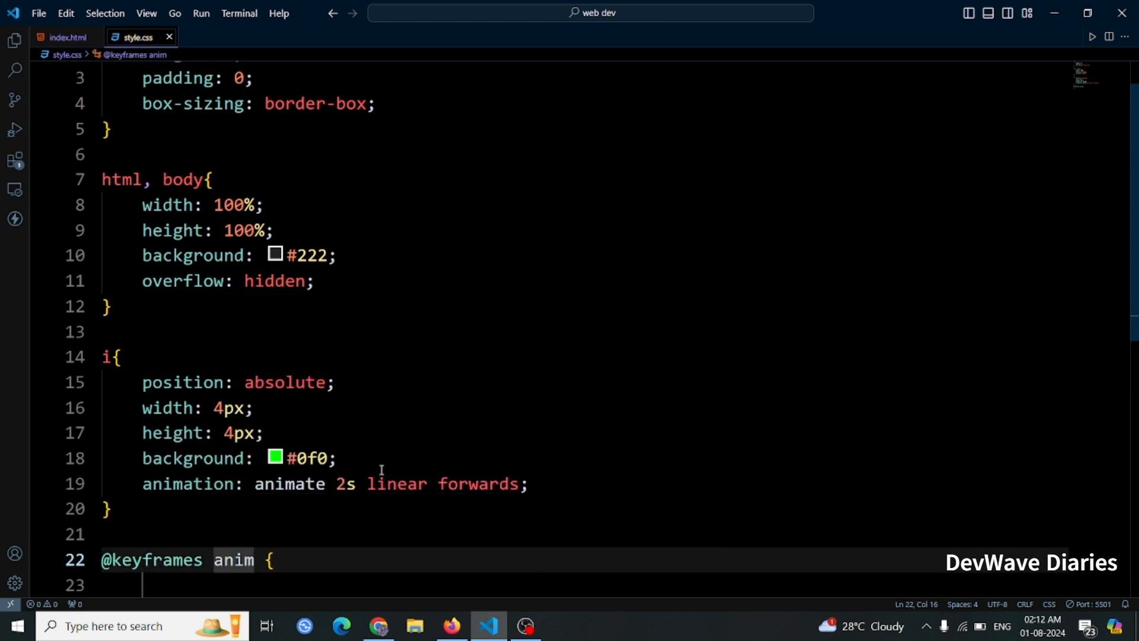
pyautogui.write('ate')
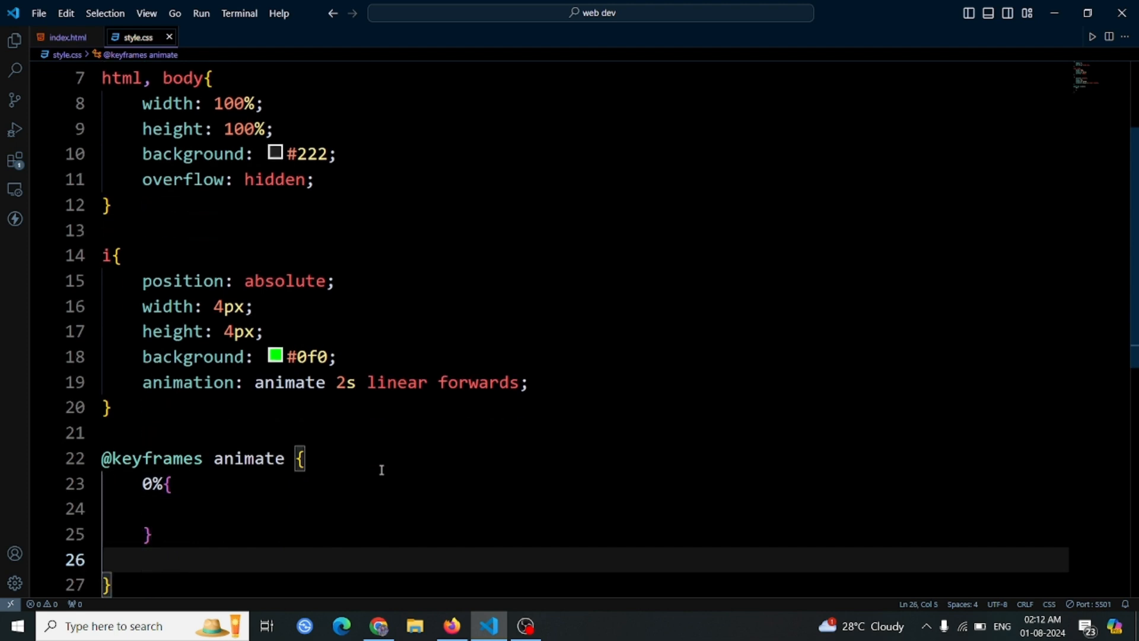
pyautogui.write('opca')
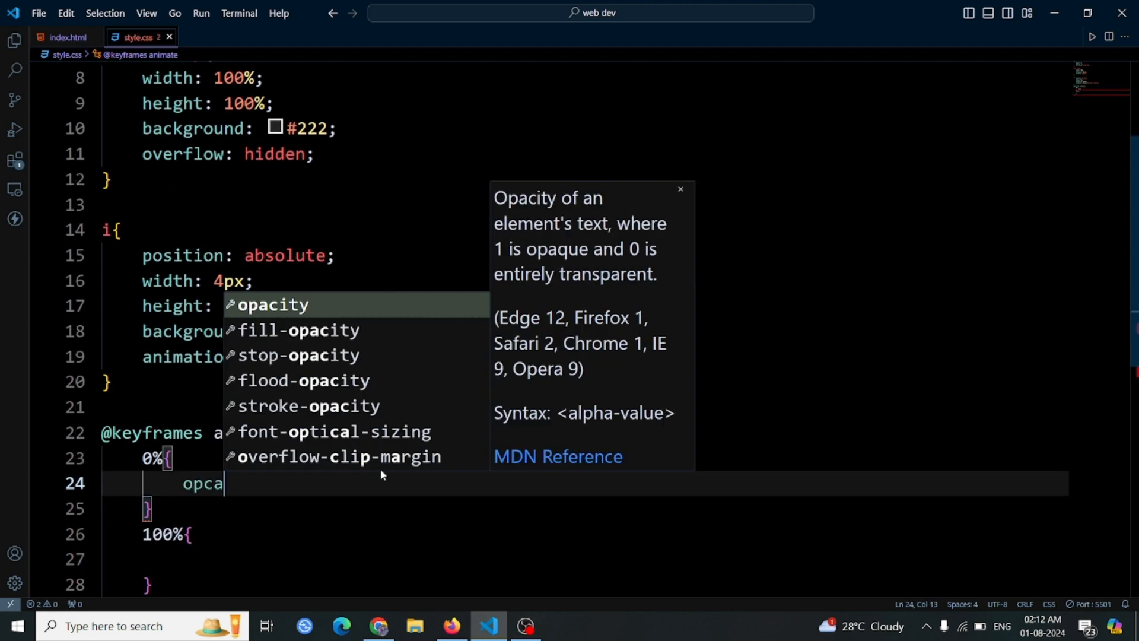
pyautogui.write('opacity: 1;')
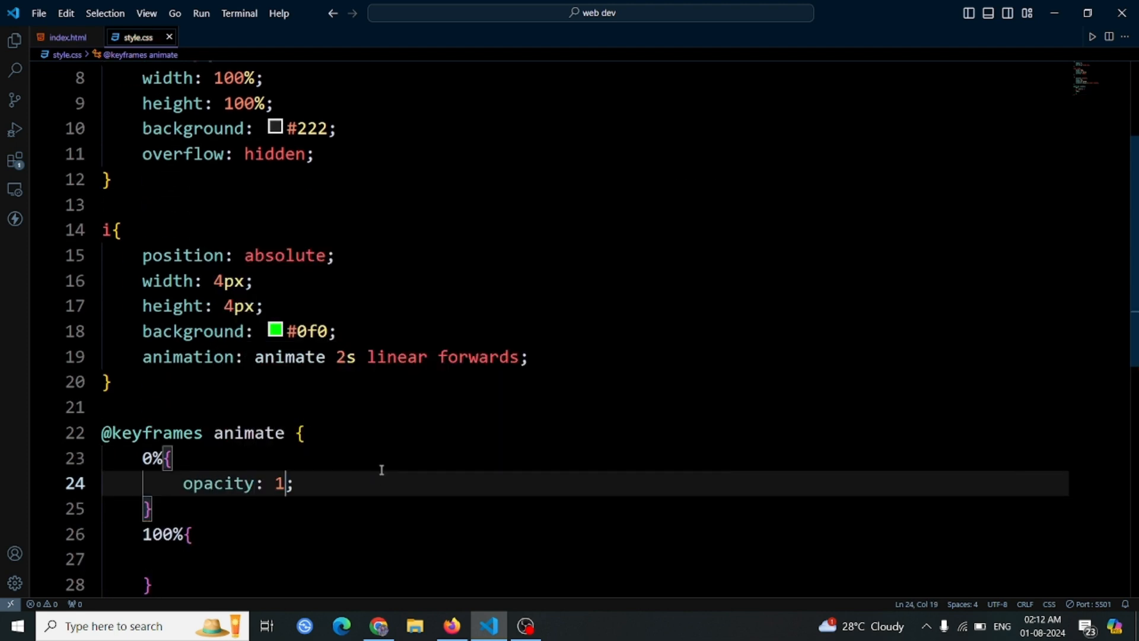
pyautogui.write('transform: translate(0, 0);')
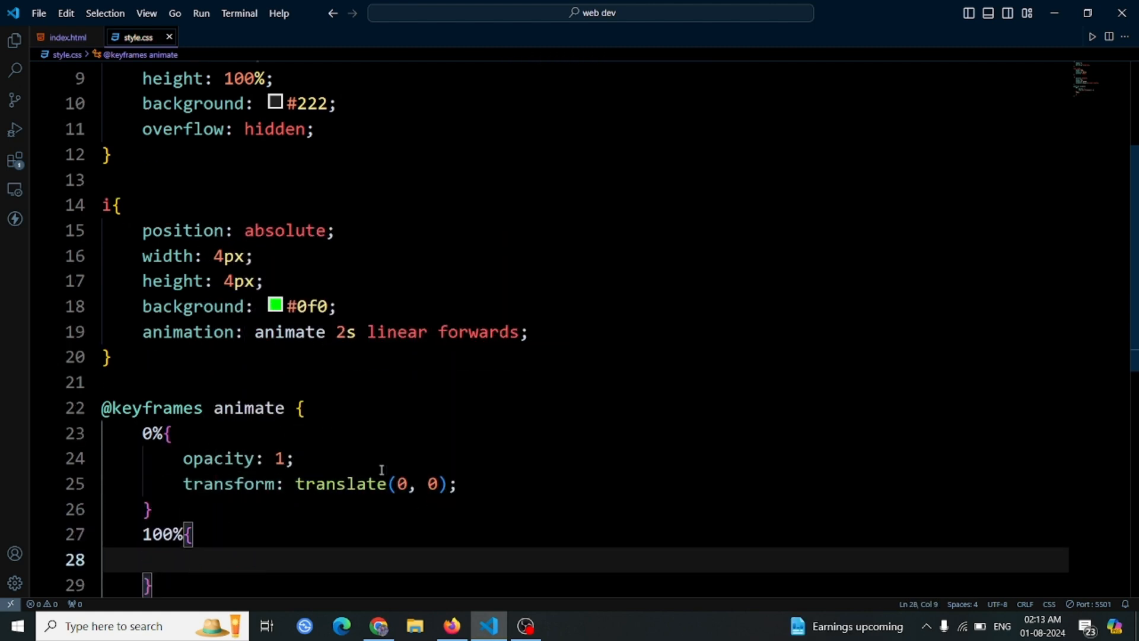
# Add the 100% frame with opacity 0 translating to var(--x), var(--y), and confirm the animate name matches.
pyautogui.write('opacity: 0;')
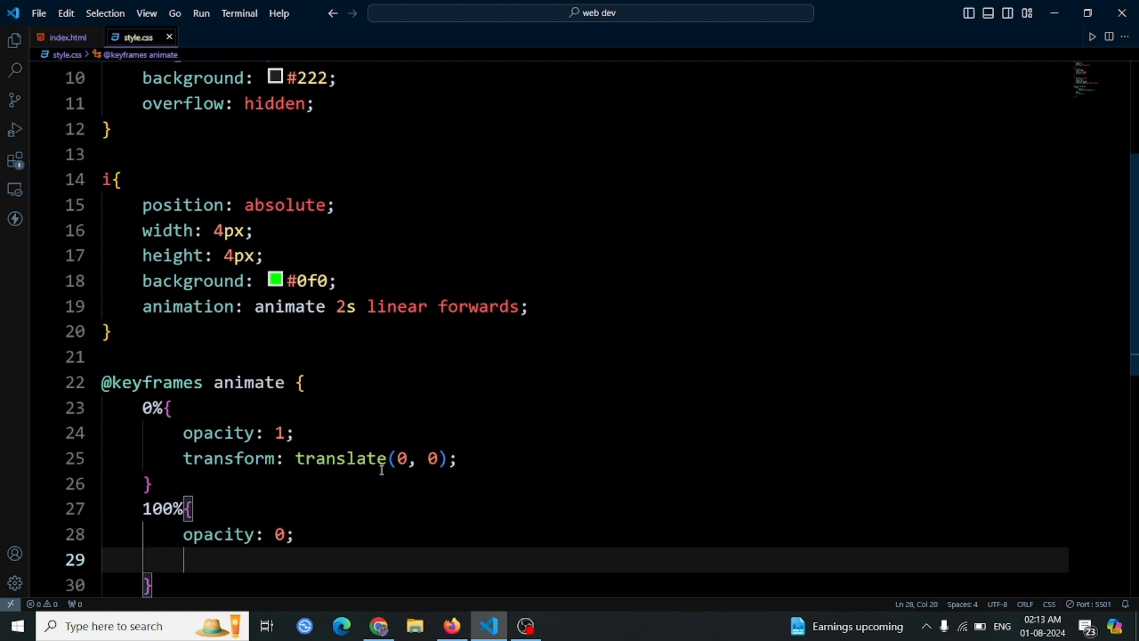
pyautogui.write('transform: translate(var(--x), var(--y));')
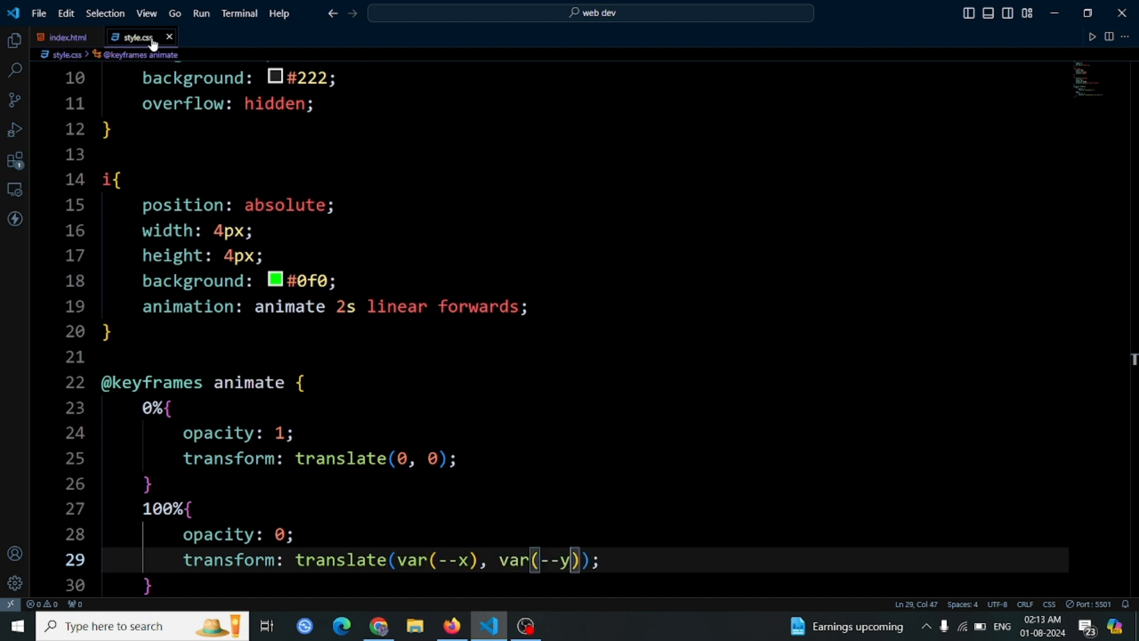
pyautogui.doubleClick(289, 307)
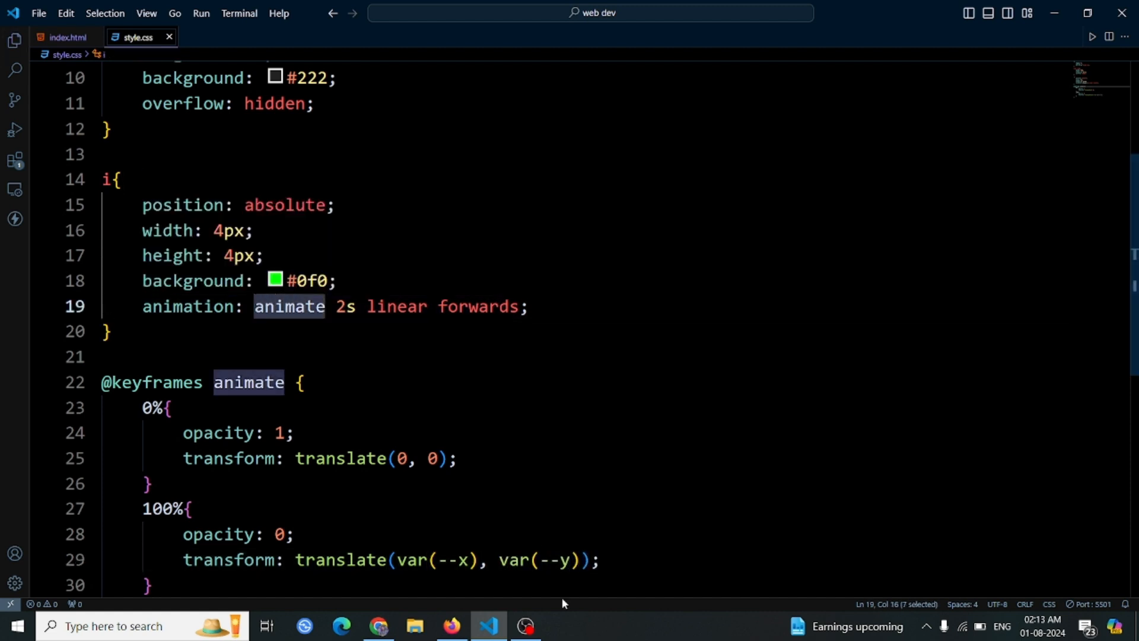
pyautogui.click(451, 626)
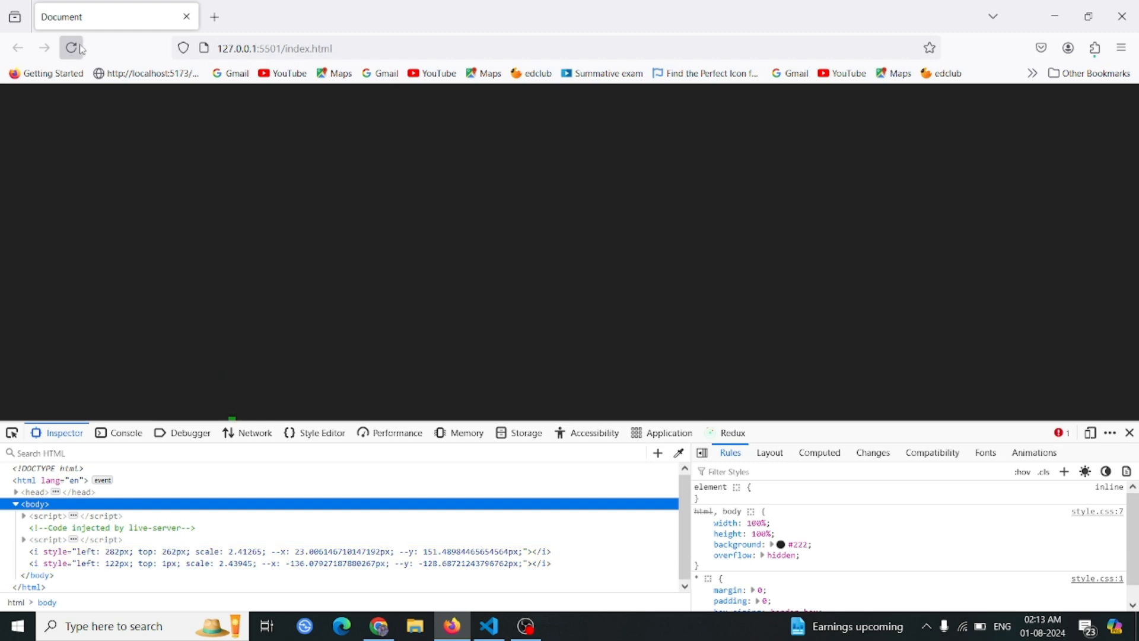
# Reload the page to see green sparks burst and fade, then close the developer tools.
pyautogui.click(70, 47)
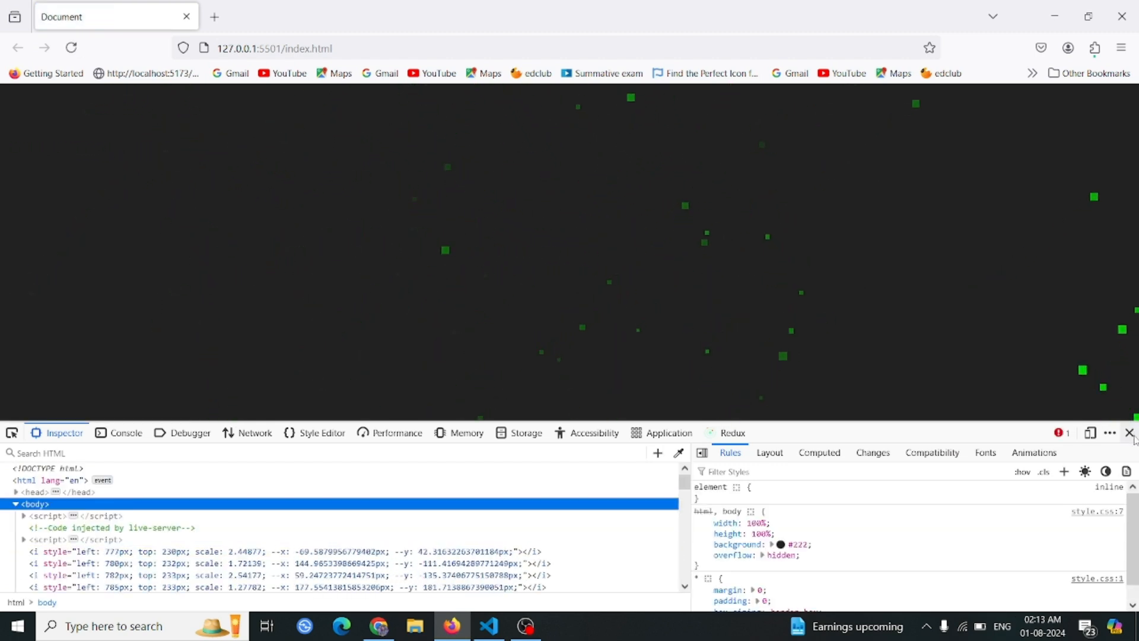
pyautogui.click(1128, 432)
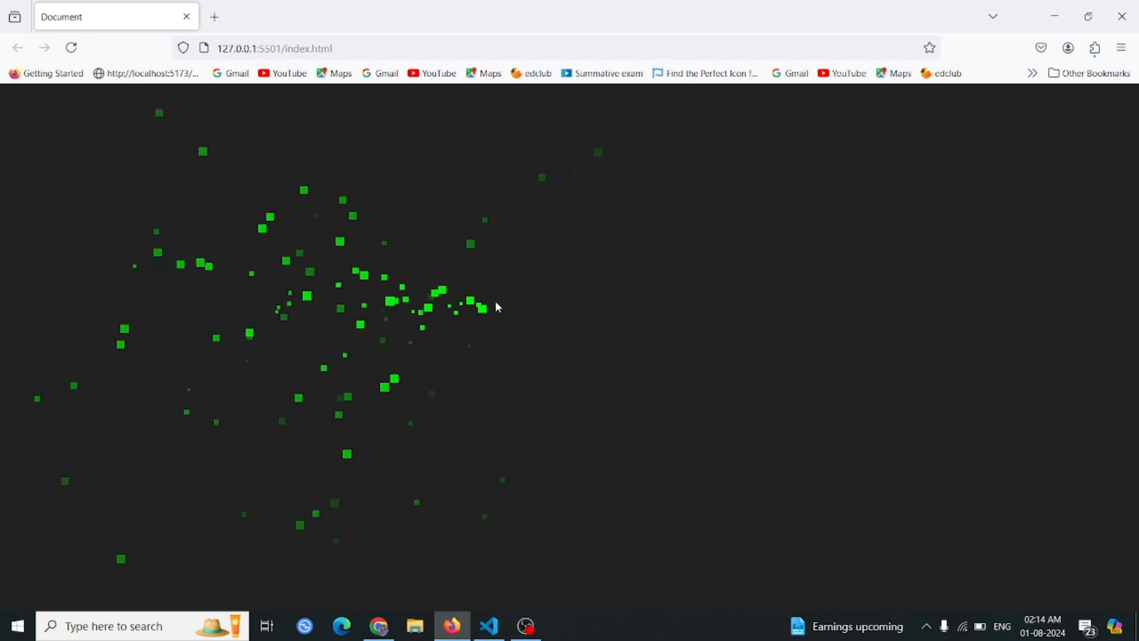